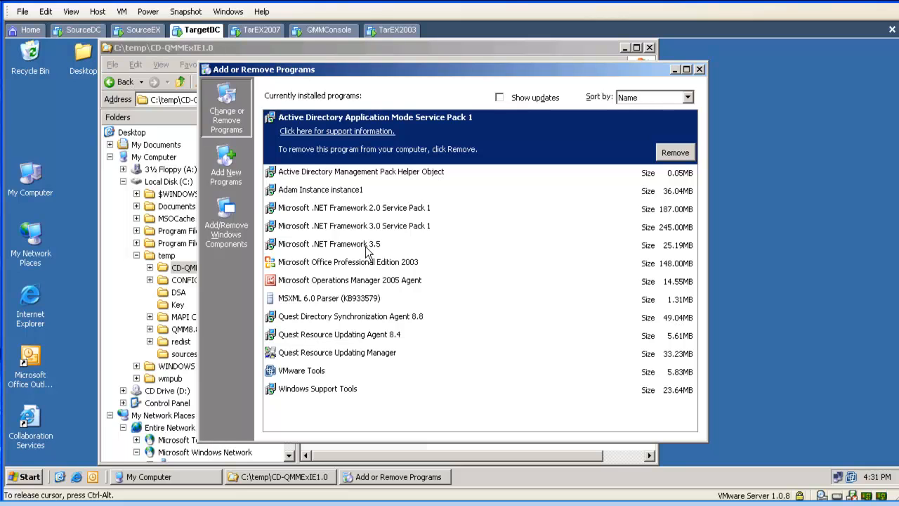
# Confirm Microsoft .NET Framework 3.5 is listed as installed, then close the programs list
pyautogui.click(329, 244)
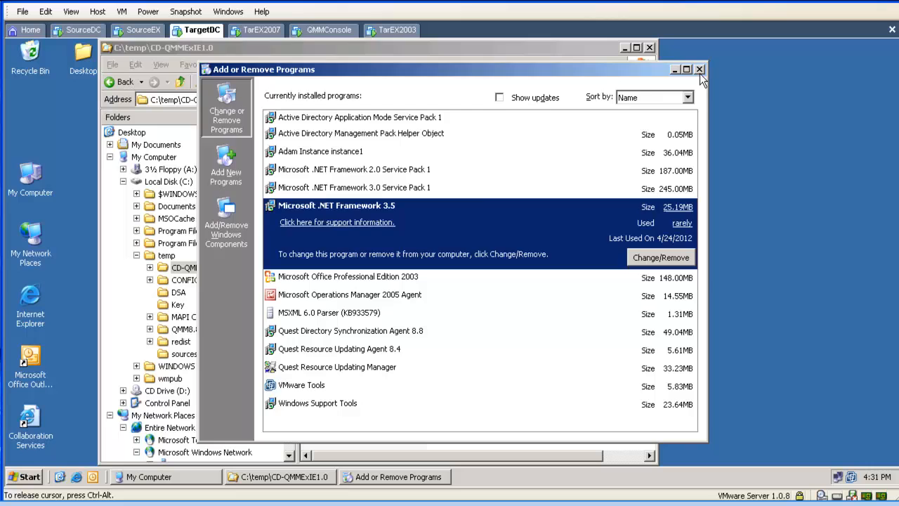
pyautogui.click(699, 69)
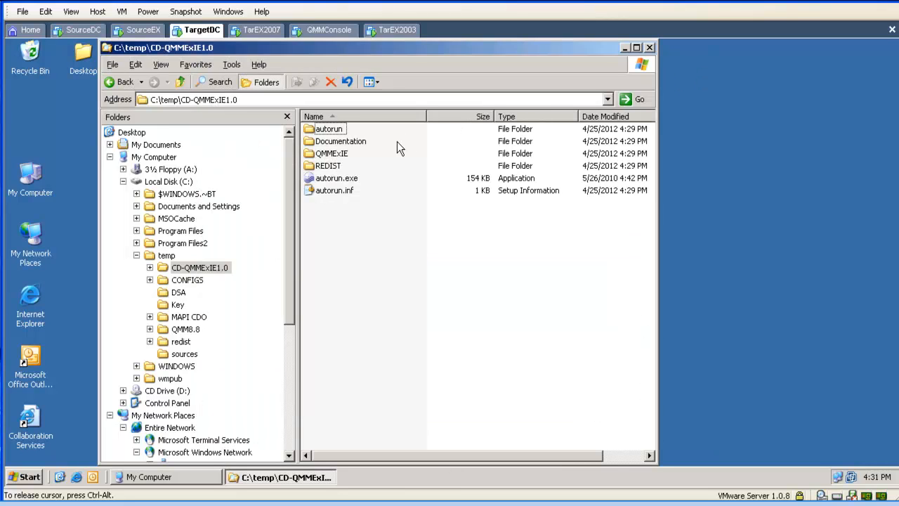
pyautogui.click(327, 165)
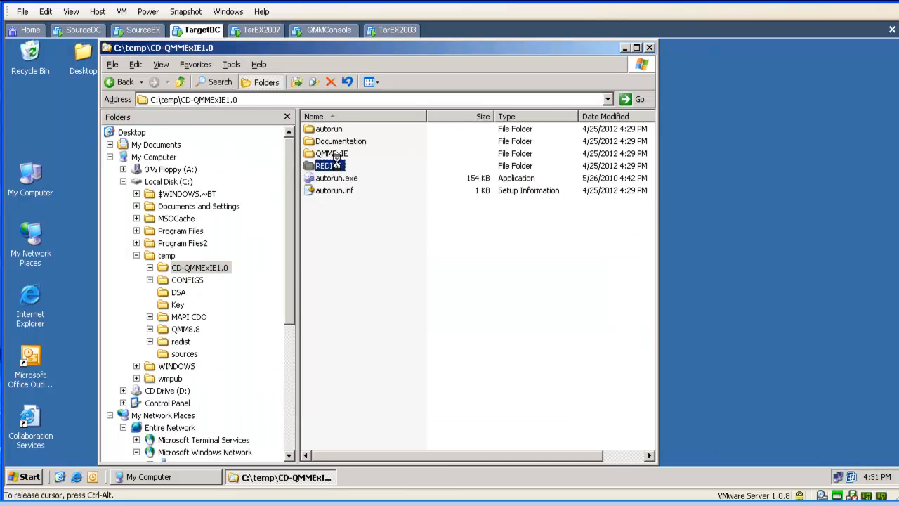
pyautogui.doubleClick(327, 165)
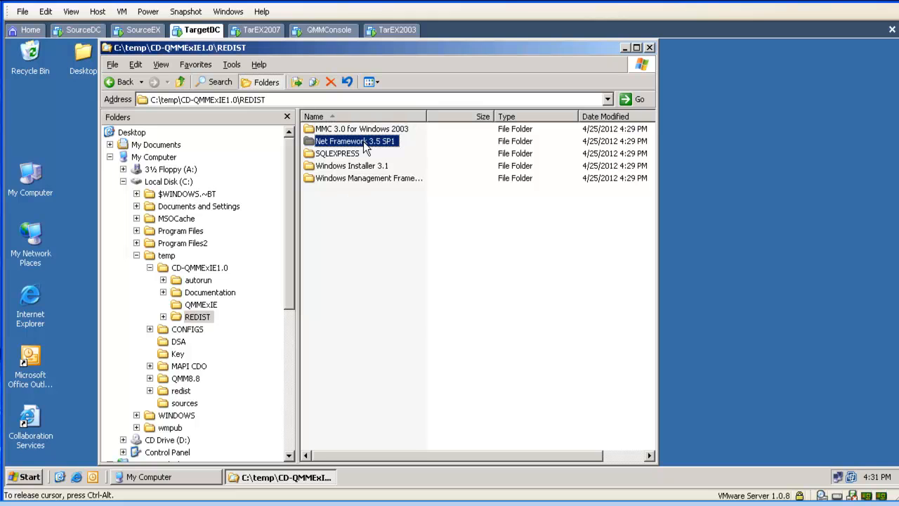
pyautogui.moveTo(360, 153)
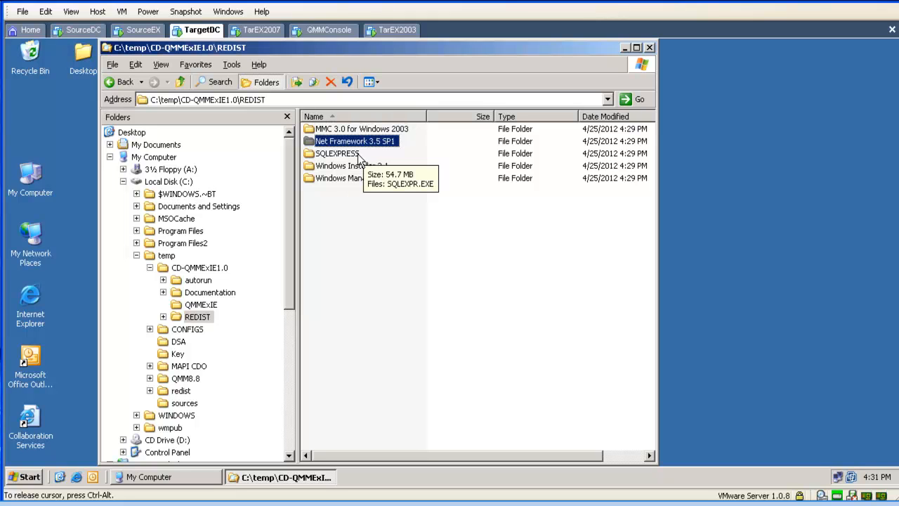
pyautogui.moveTo(221, 280)
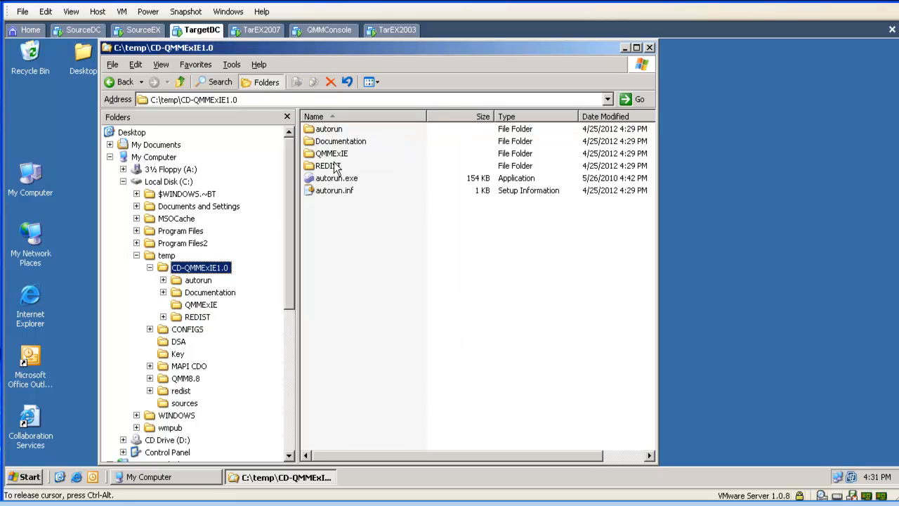
pyautogui.click(336, 178)
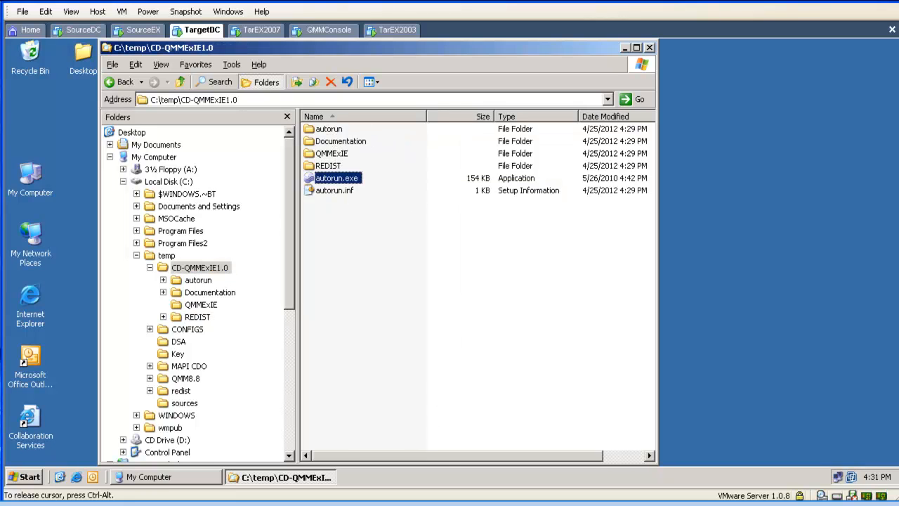
# Run autorun.exe and launch the Intra-Org Edition setup from the Setup tab past the security warning
pyautogui.doubleClick(336, 178)
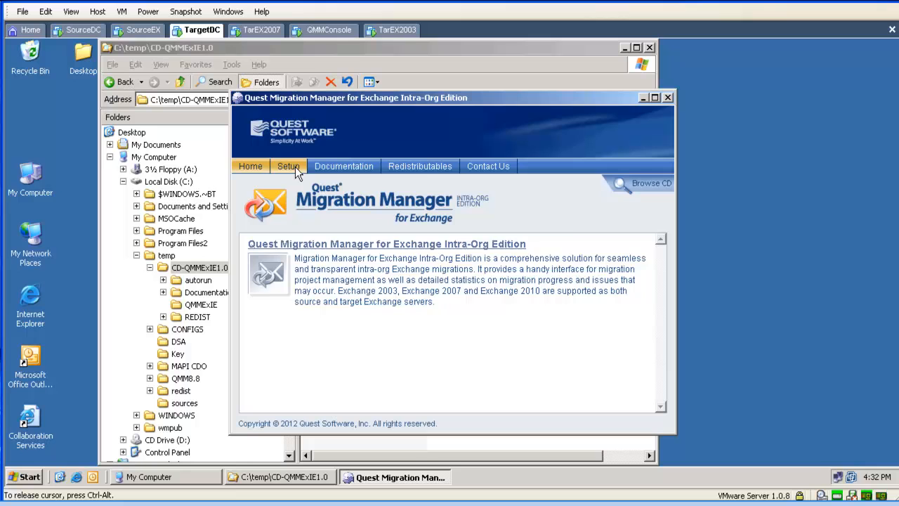
pyautogui.click(288, 166)
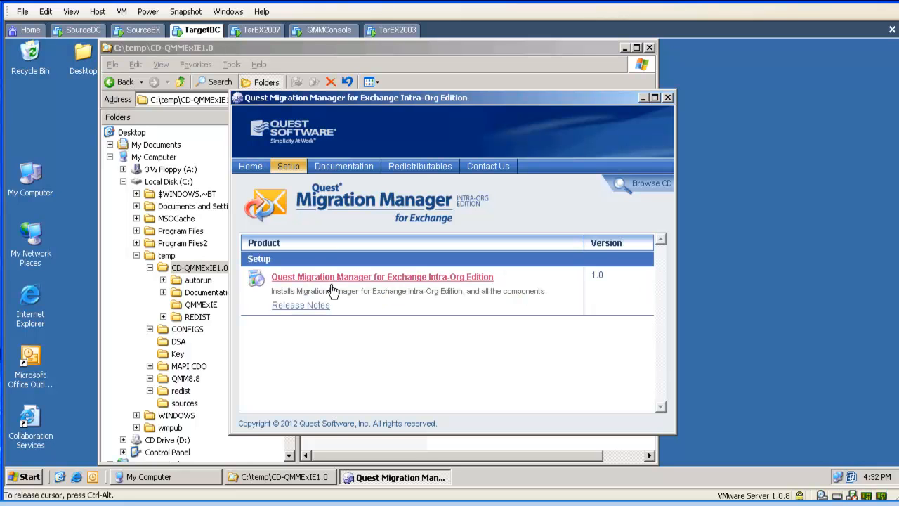
pyautogui.click(382, 276)
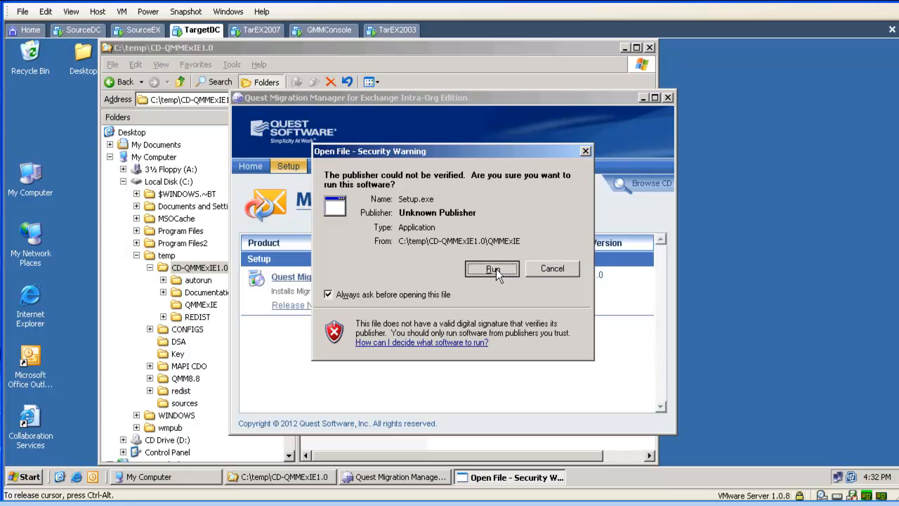
pyautogui.click(492, 269)
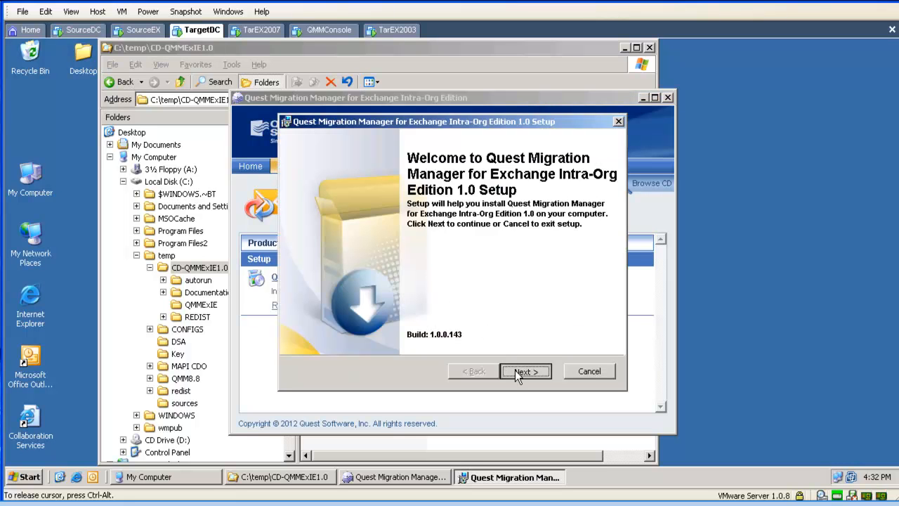
# Accept the license terms, reach Features, and dismiss the Invalid license error
pyautogui.click(526, 371)
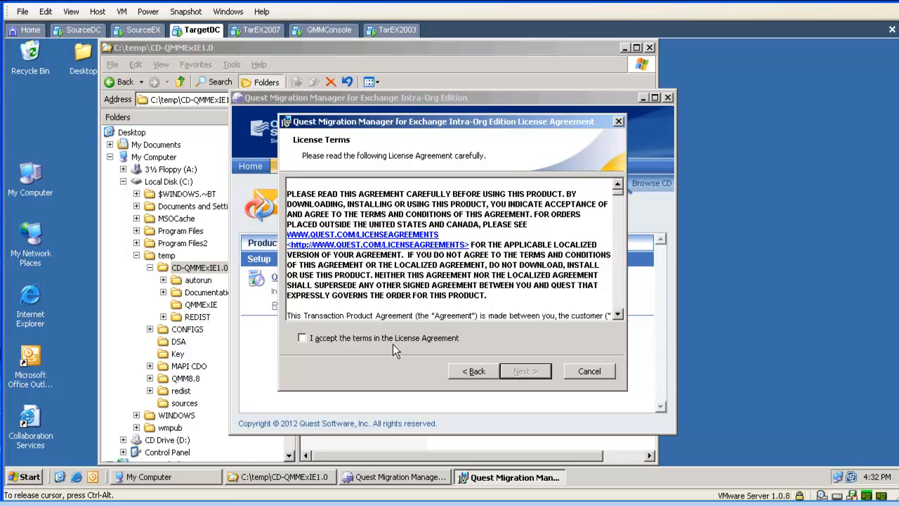
pyautogui.click(302, 338)
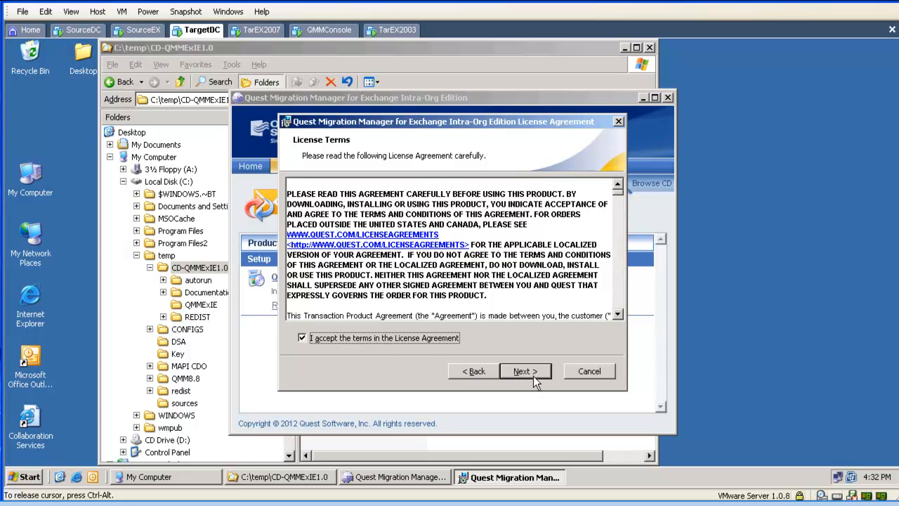
pyautogui.click(524, 371)
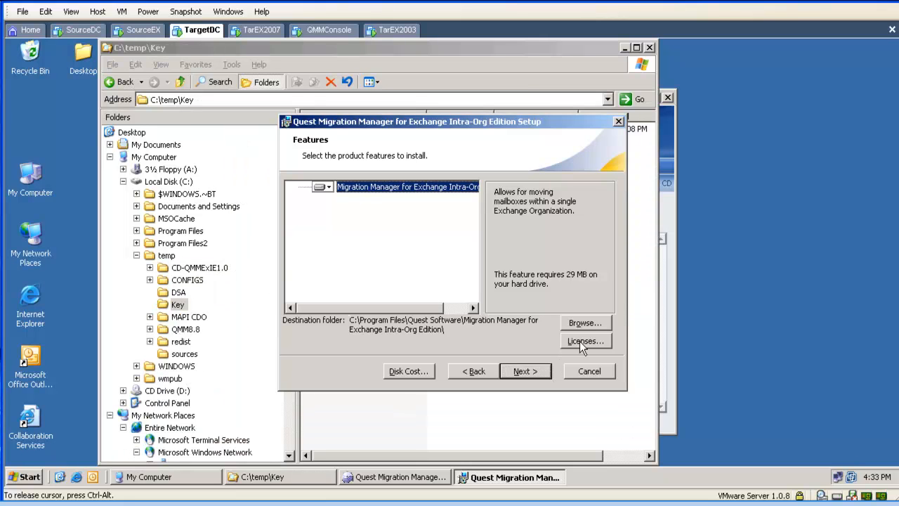
pyautogui.moveTo(540, 368)
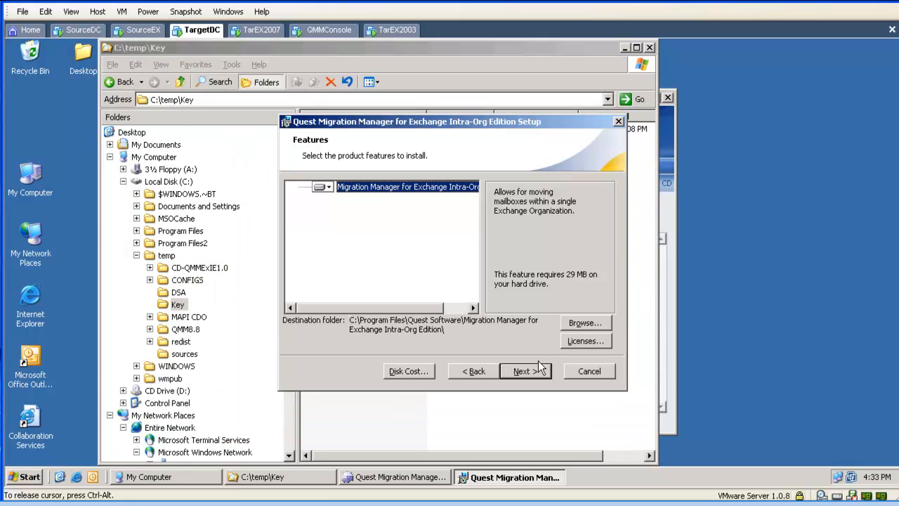
pyautogui.click(521, 371)
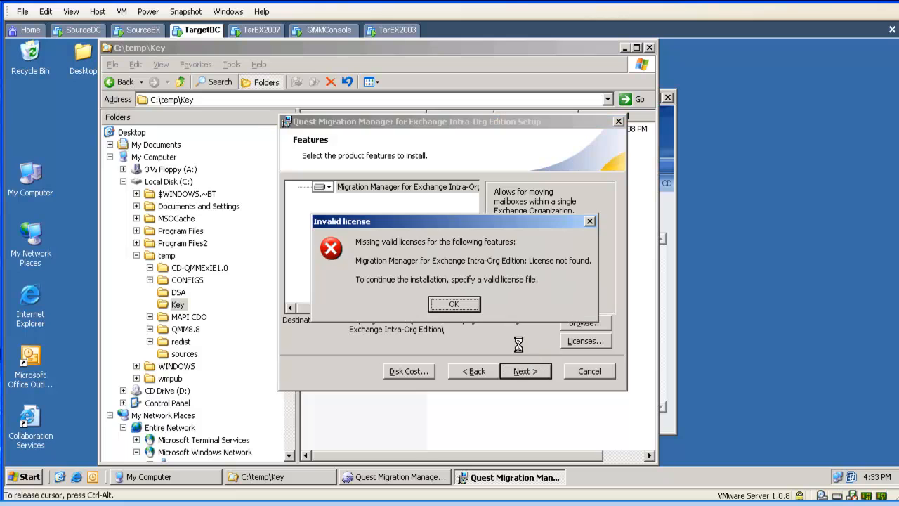
pyautogui.moveTo(469, 314)
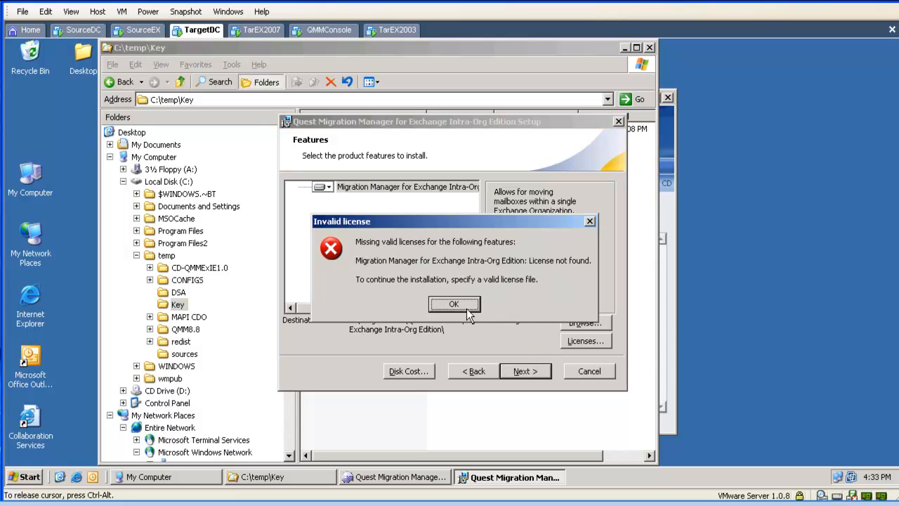
pyautogui.click(453, 303)
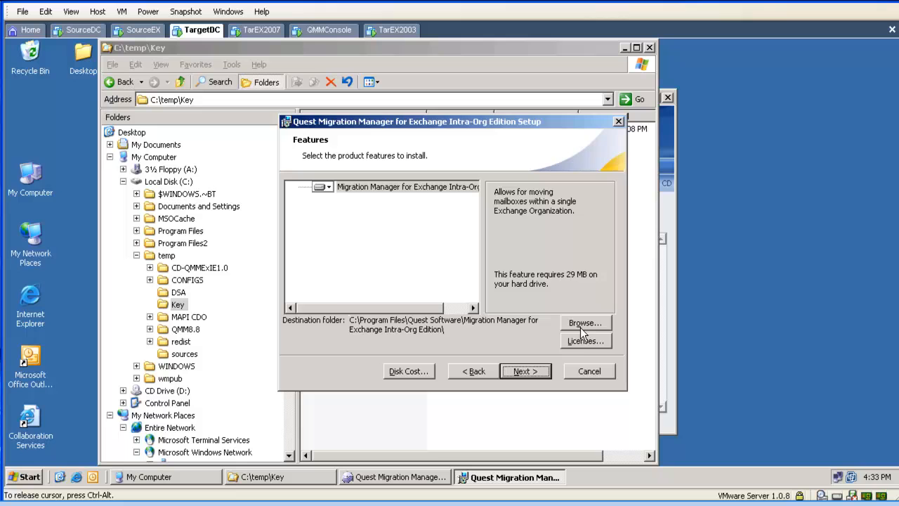
# Load the license file C:\temp\Key\Key.asc through Licenses and Browse license
pyautogui.click(585, 340)
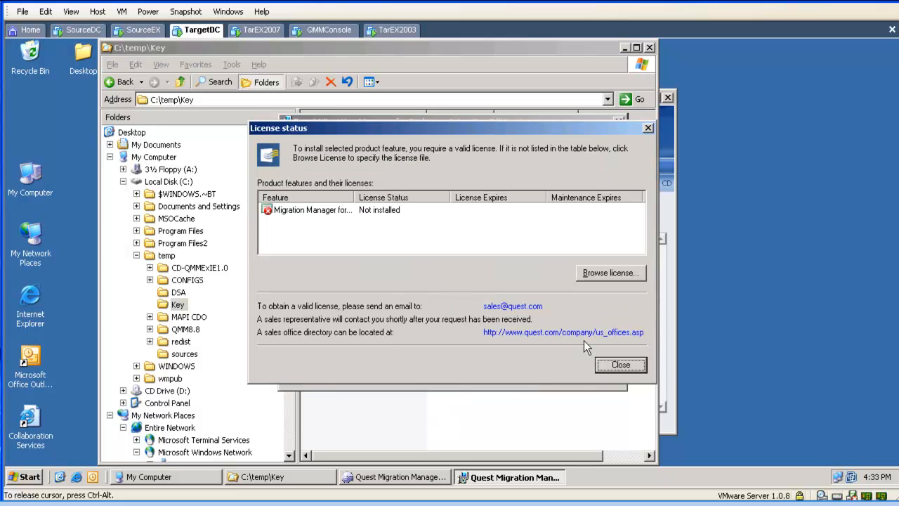
pyautogui.moveTo(597, 294)
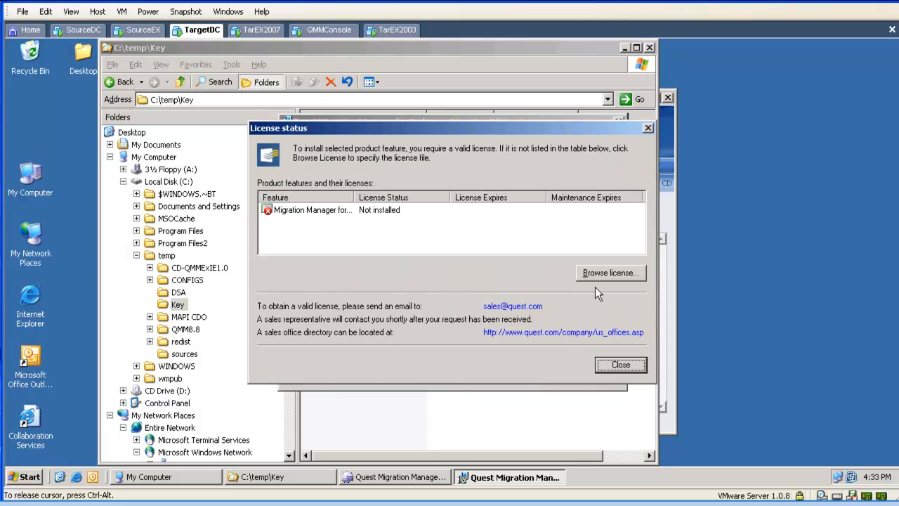
pyautogui.click(610, 273)
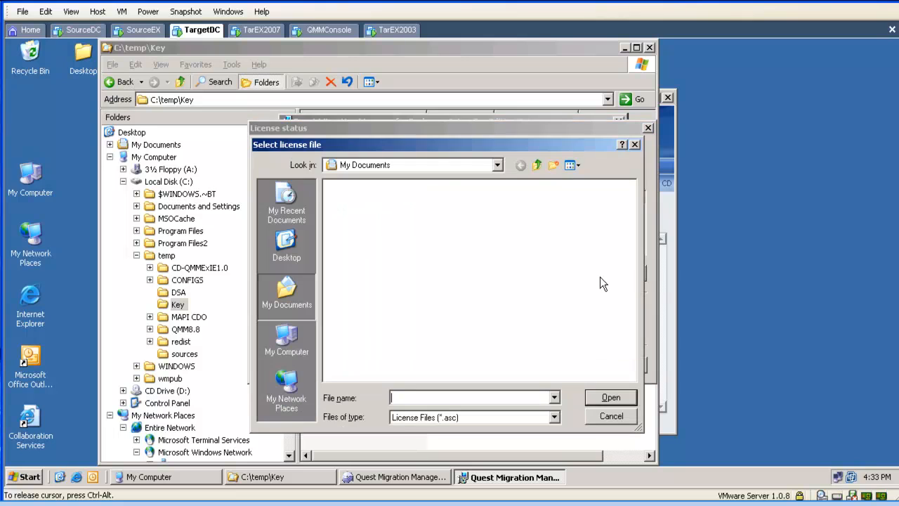
pyautogui.moveTo(319, 257)
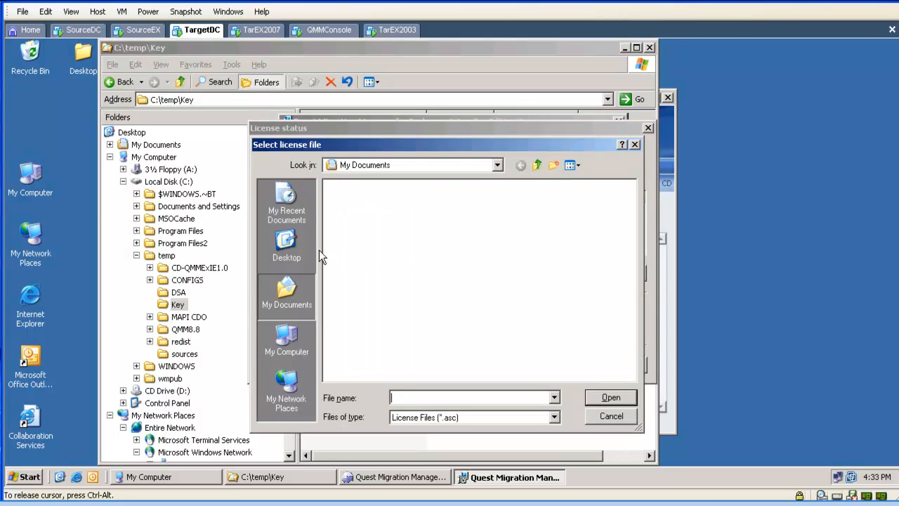
pyautogui.click(285, 340)
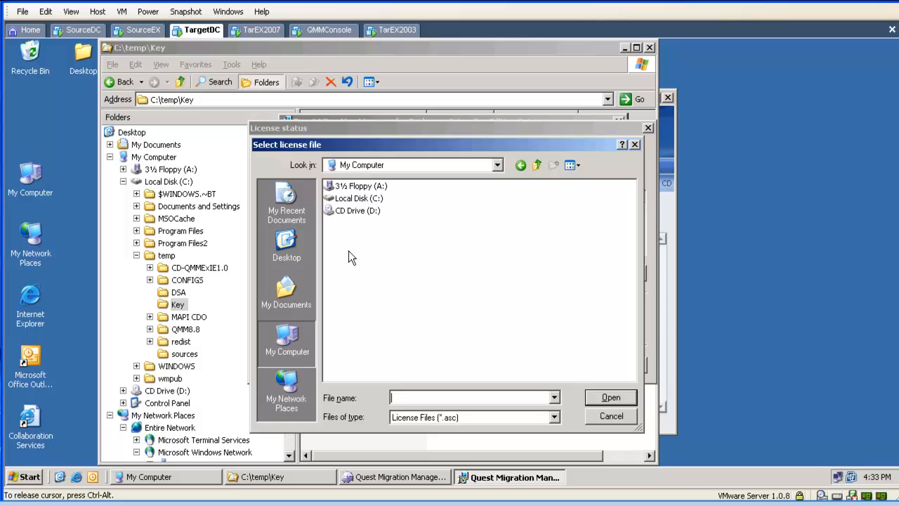
pyautogui.moveTo(358, 198)
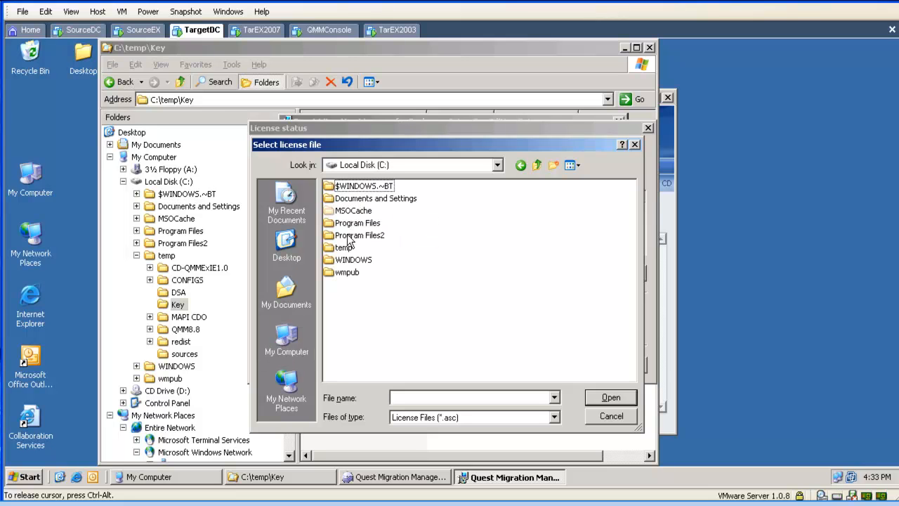
pyautogui.doubleClick(344, 248)
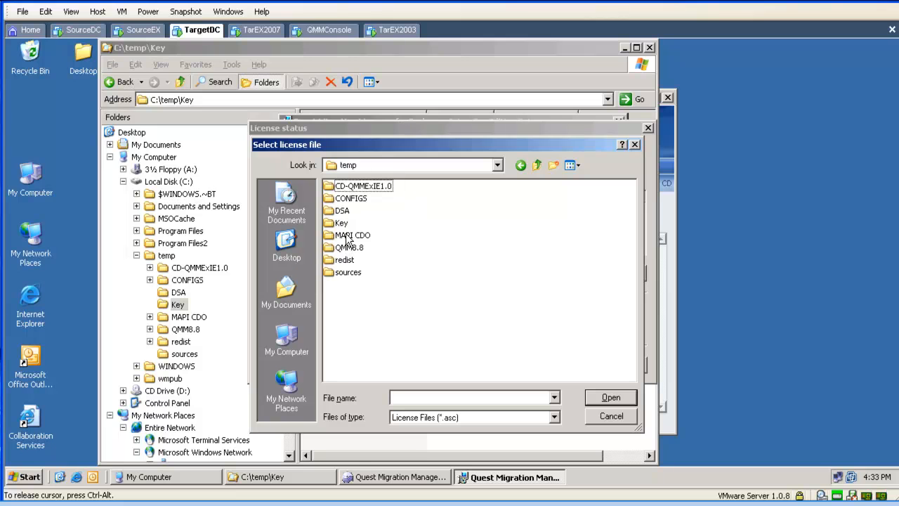
pyautogui.doubleClick(342, 222)
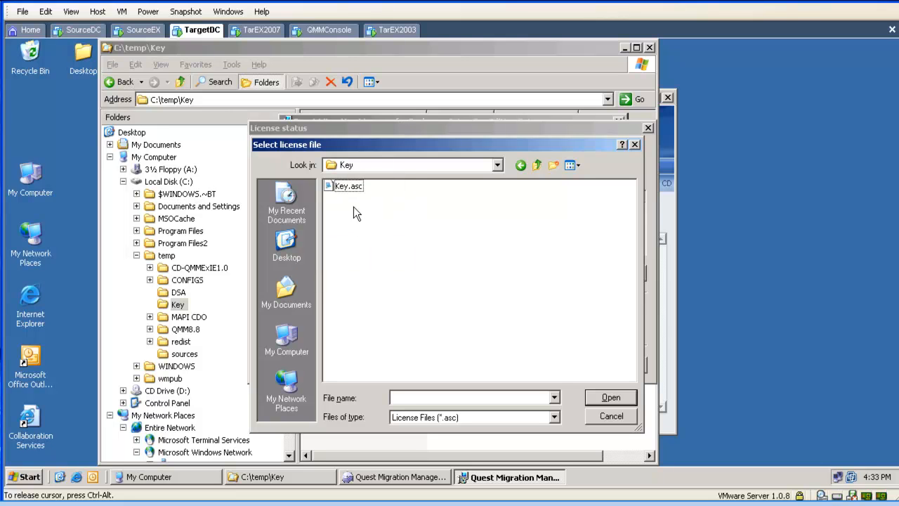
pyautogui.click(348, 185)
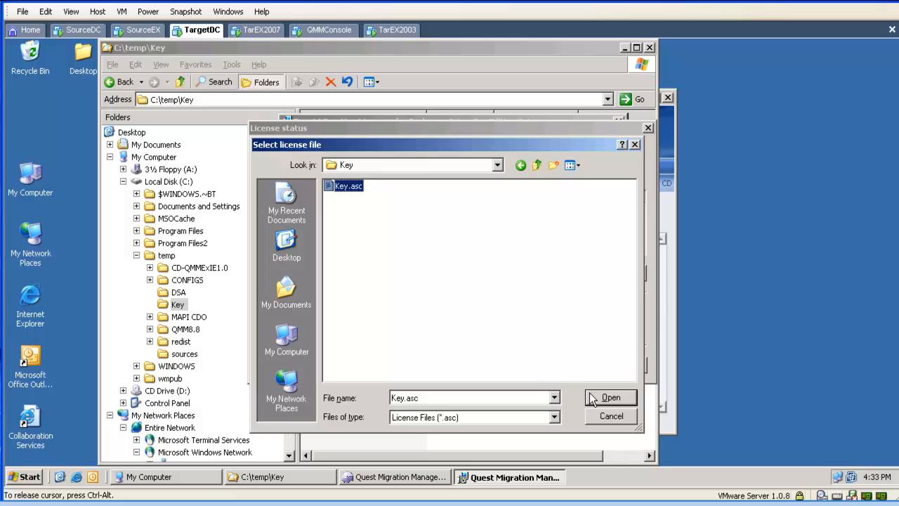
pyautogui.click(609, 397)
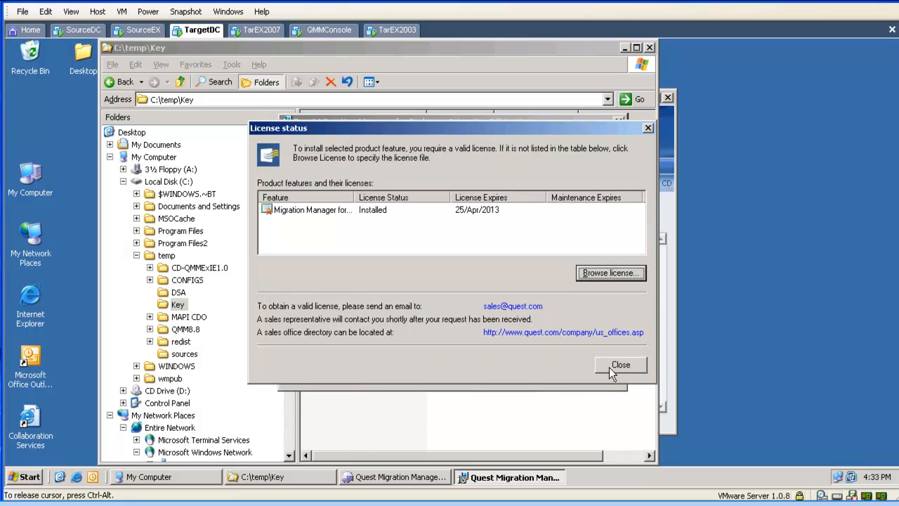
# Install and finish setup, then try the desktop console shortcut and dismiss the MMC error
pyautogui.click(620, 364)
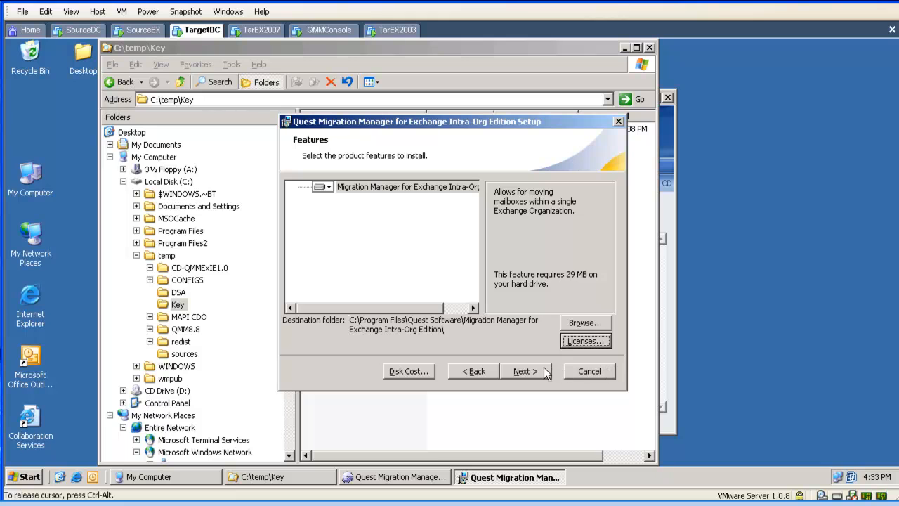
pyautogui.click(524, 371)
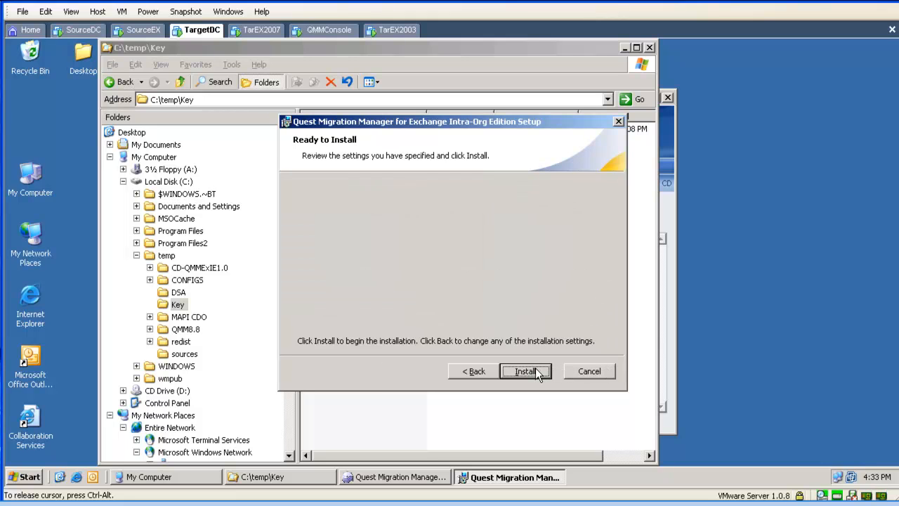
pyautogui.click(525, 371)
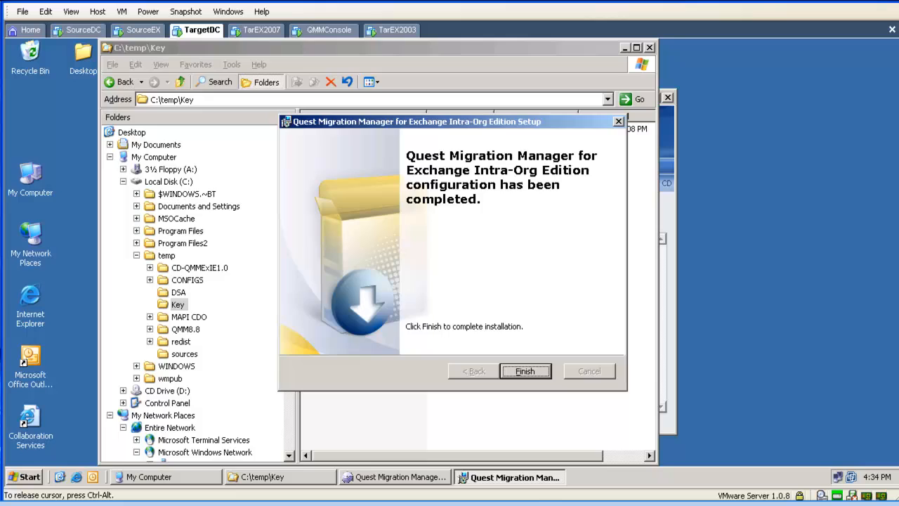
pyautogui.click(524, 371)
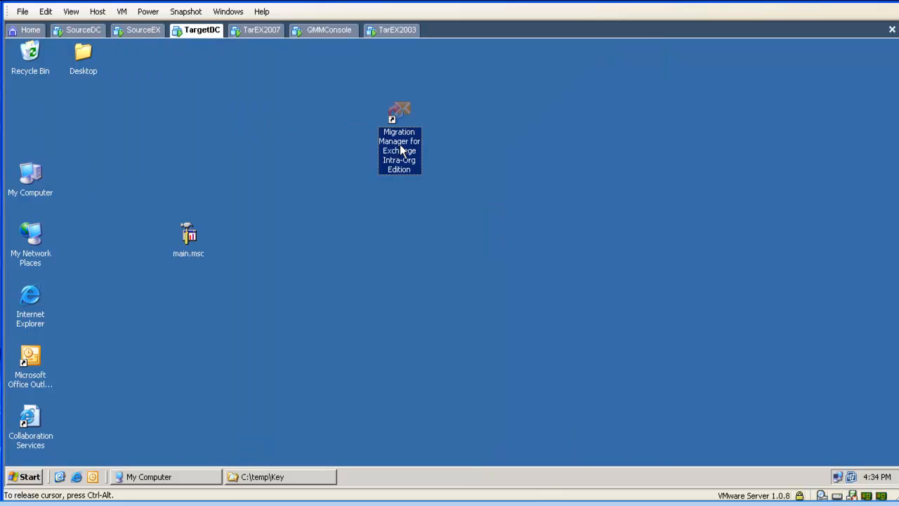
pyautogui.doubleClick(399, 116)
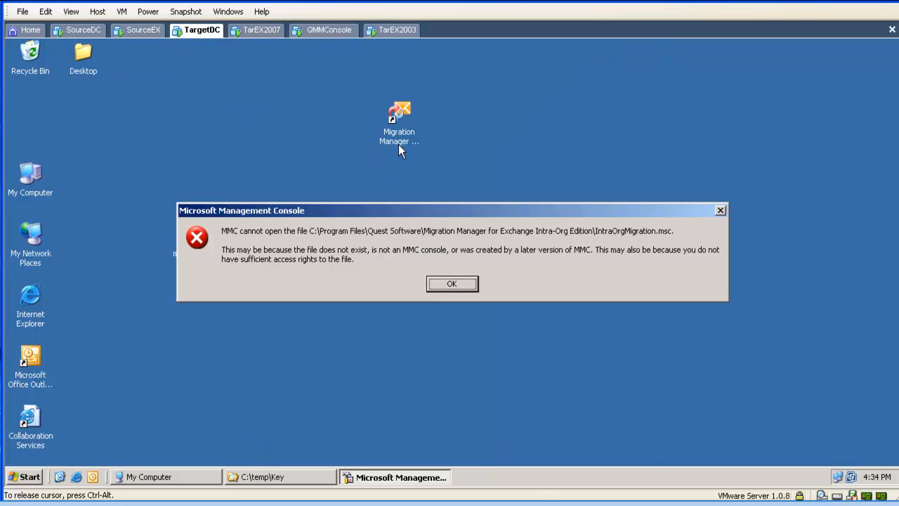
pyautogui.click(452, 283)
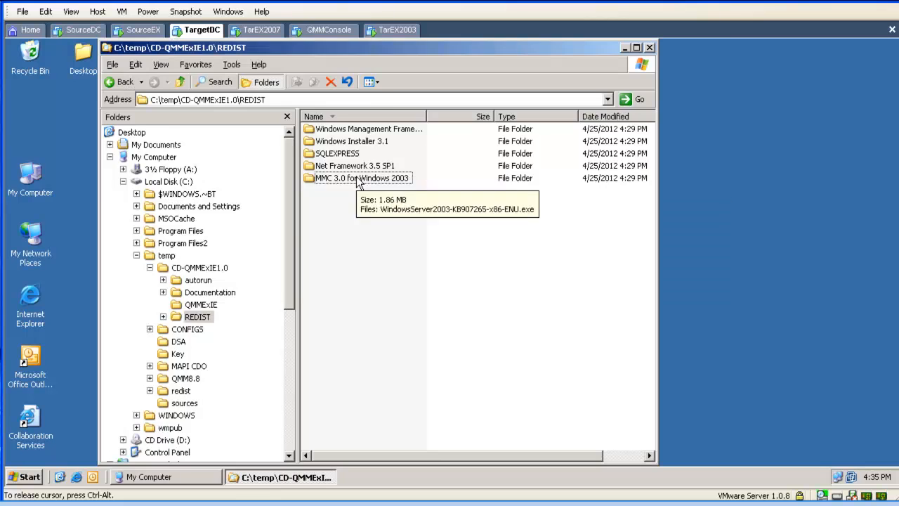
# Run the MMC 3.0 update KB907265 for Windows 2003 and accept its license agreement
pyautogui.doubleClick(362, 177)
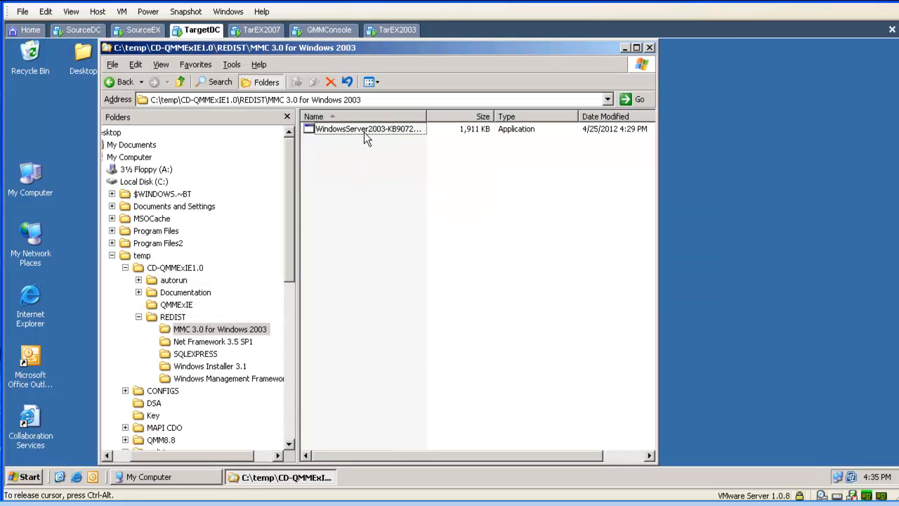
pyautogui.doubleClick(365, 128)
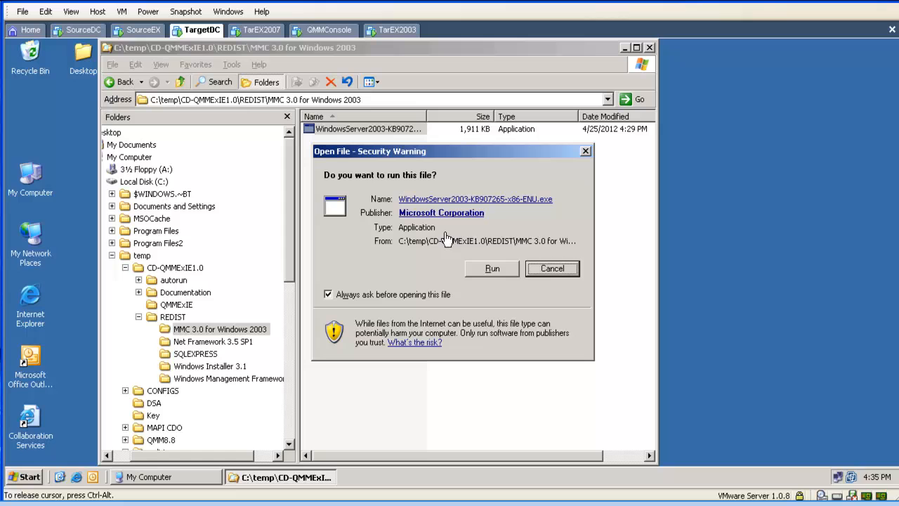
pyautogui.moveTo(474, 269)
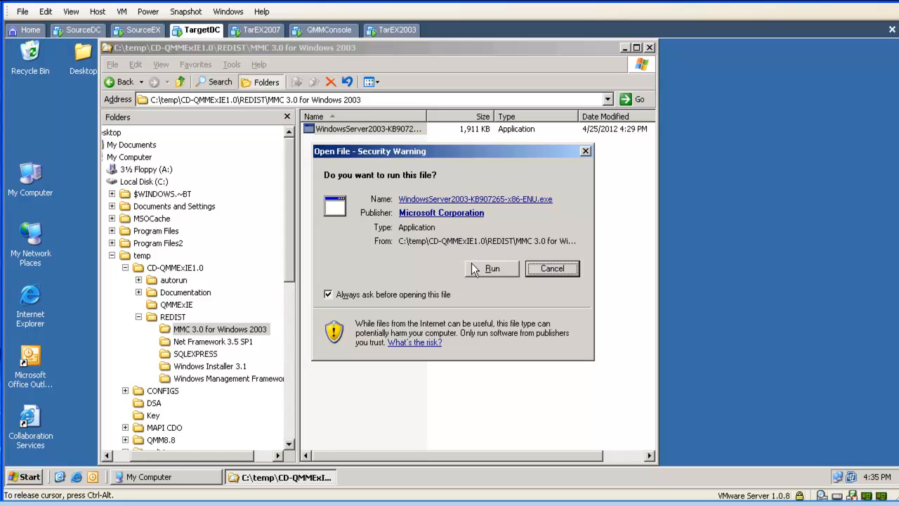
pyautogui.click(491, 268)
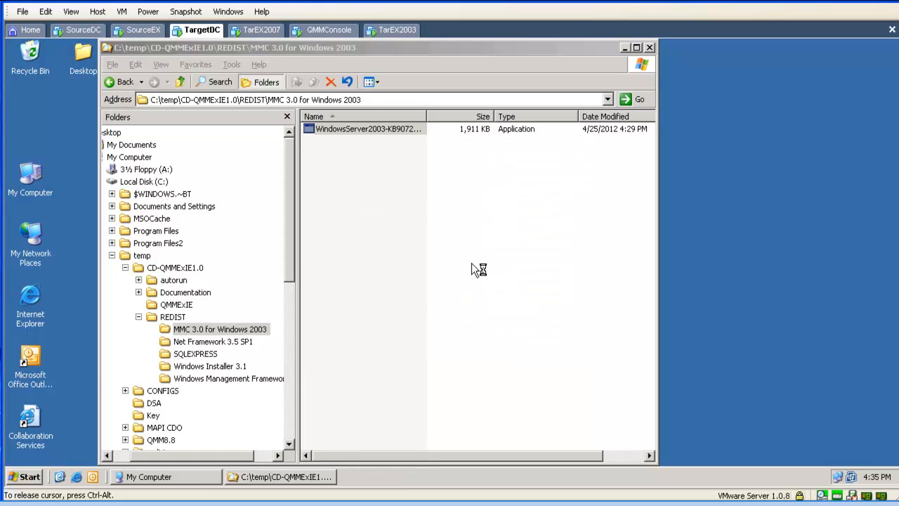
pyautogui.doubleClick(368, 129)
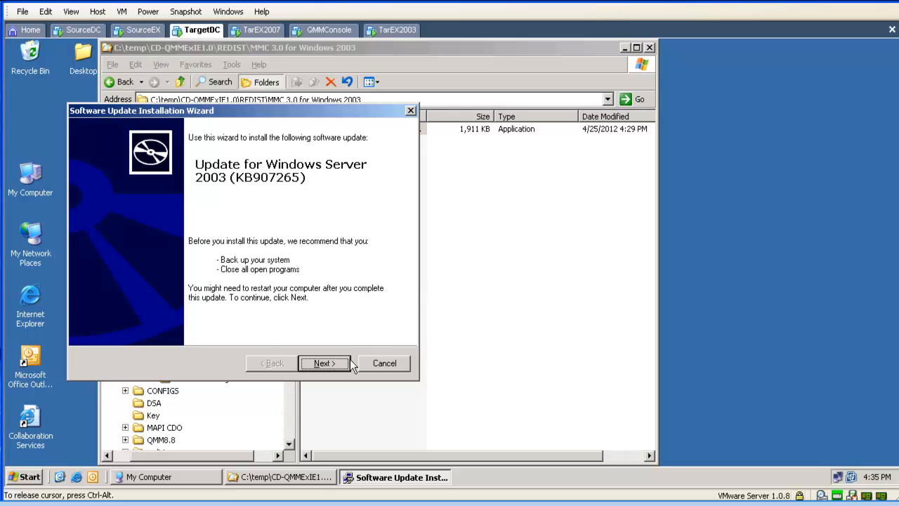
pyautogui.click(323, 363)
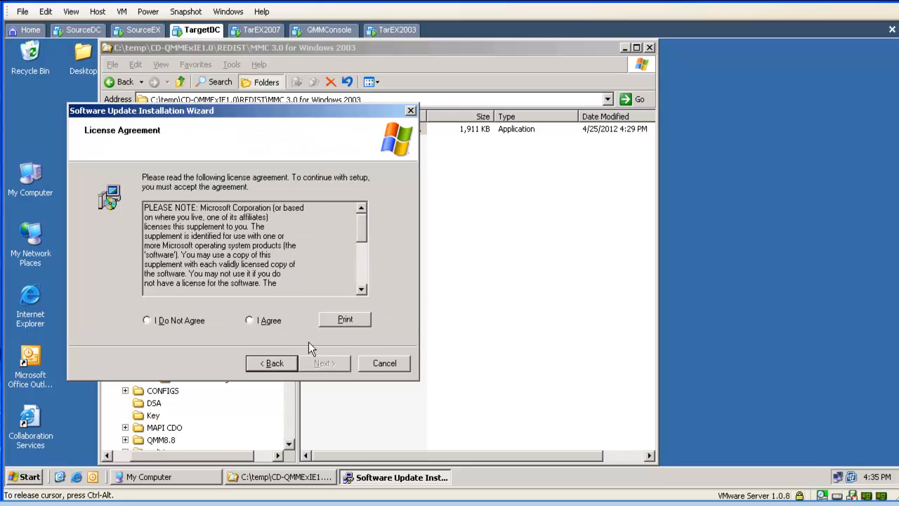
pyautogui.click(248, 321)
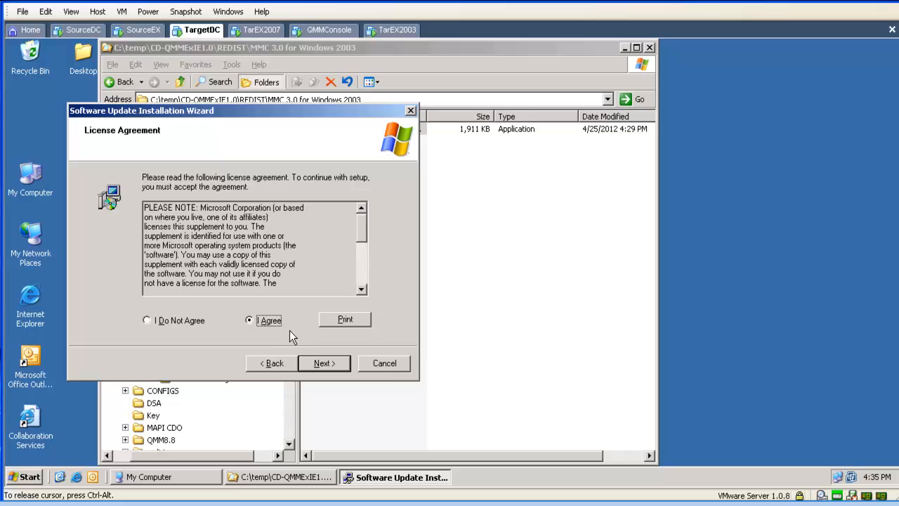
pyautogui.click(324, 363)
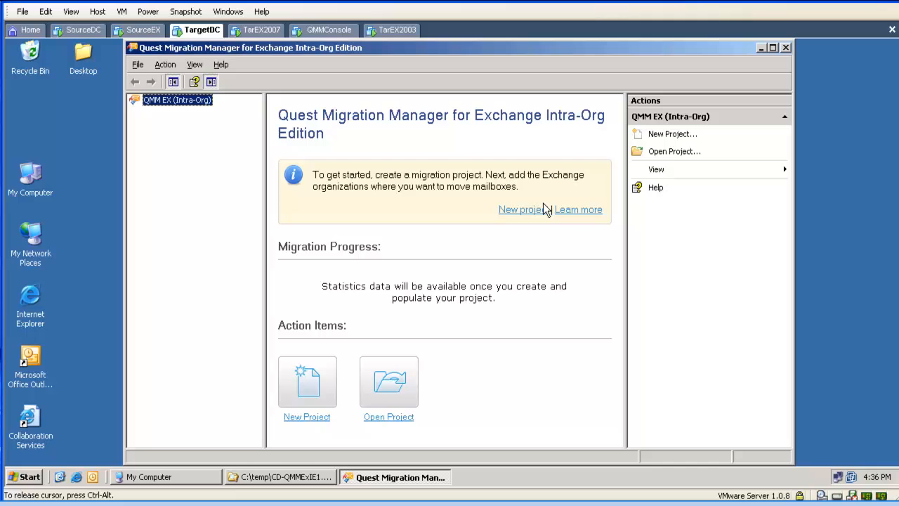
# Open the New Project wizard from the console start page, showing default name Project1
pyautogui.click(521, 210)
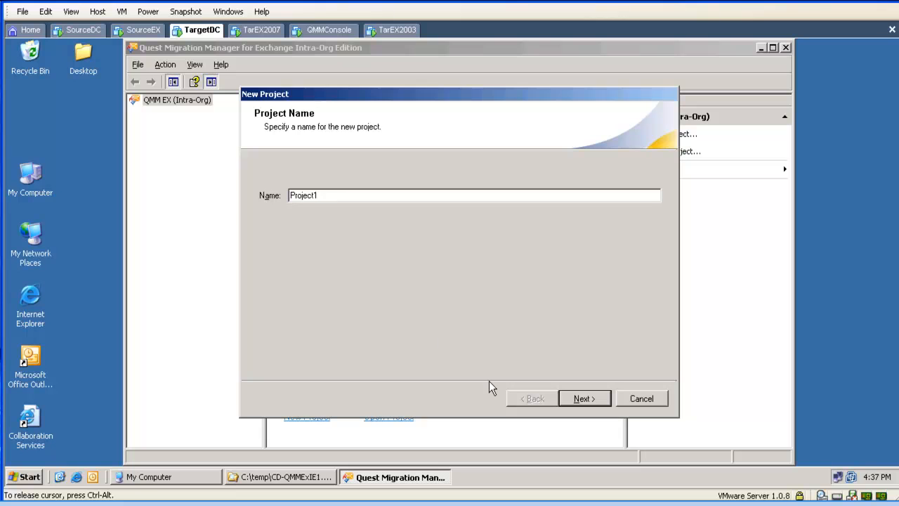
# Keep the name Project1 and retrieve the database list from SQL server qmmconsole
pyautogui.click(584, 398)
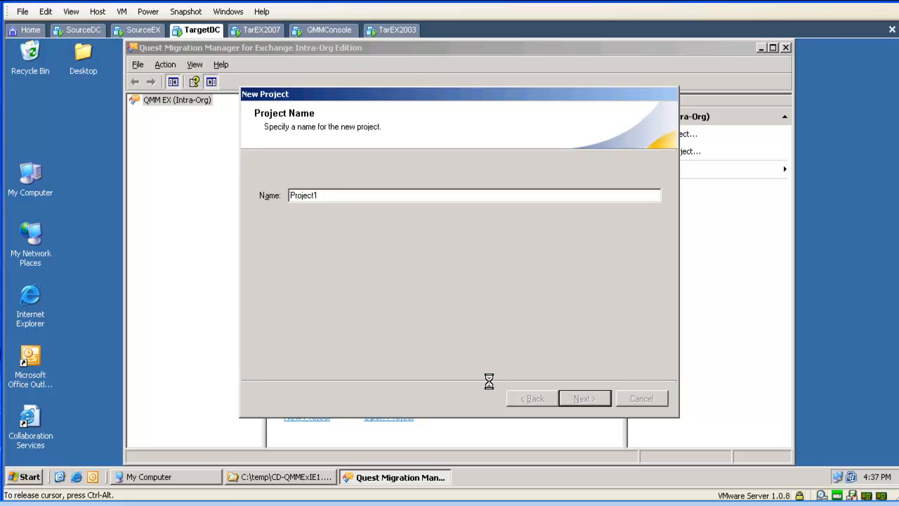
pyautogui.click(584, 398)
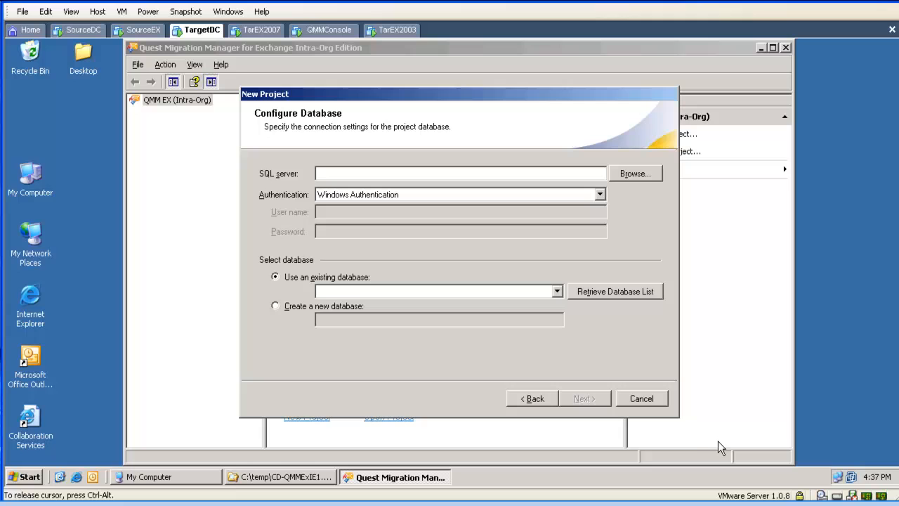
pyautogui.click(460, 173)
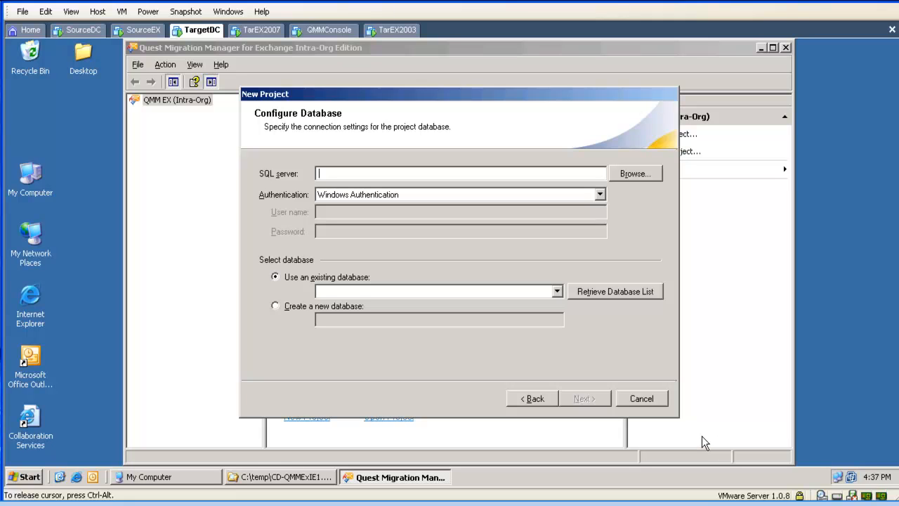
pyautogui.write('qmmconsole')
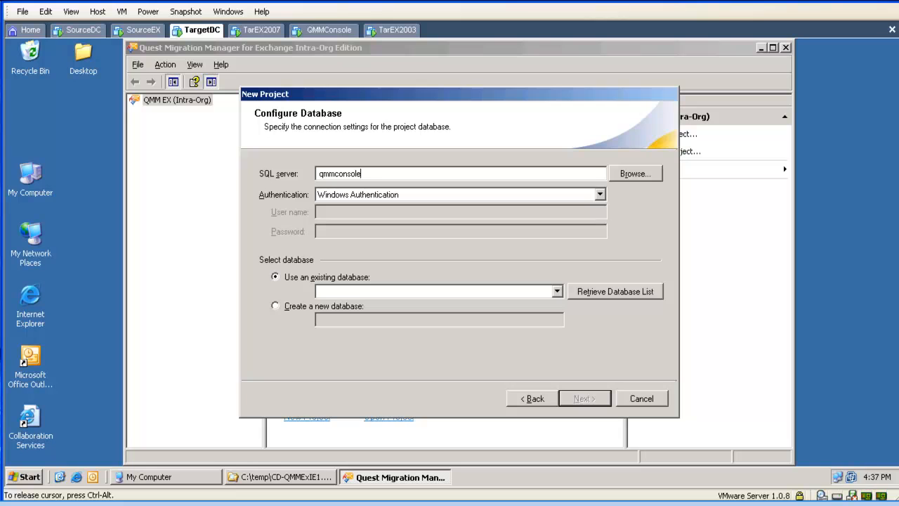
pyautogui.moveTo(618, 344)
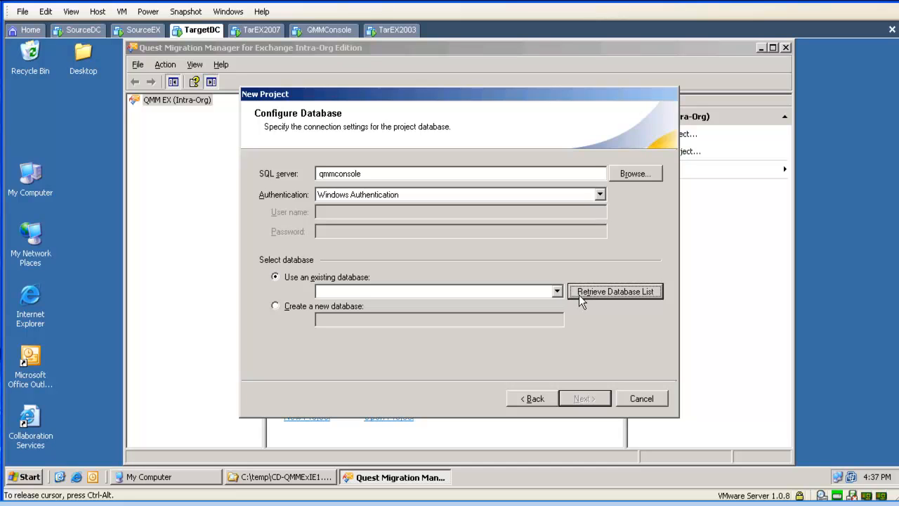
pyautogui.click(616, 292)
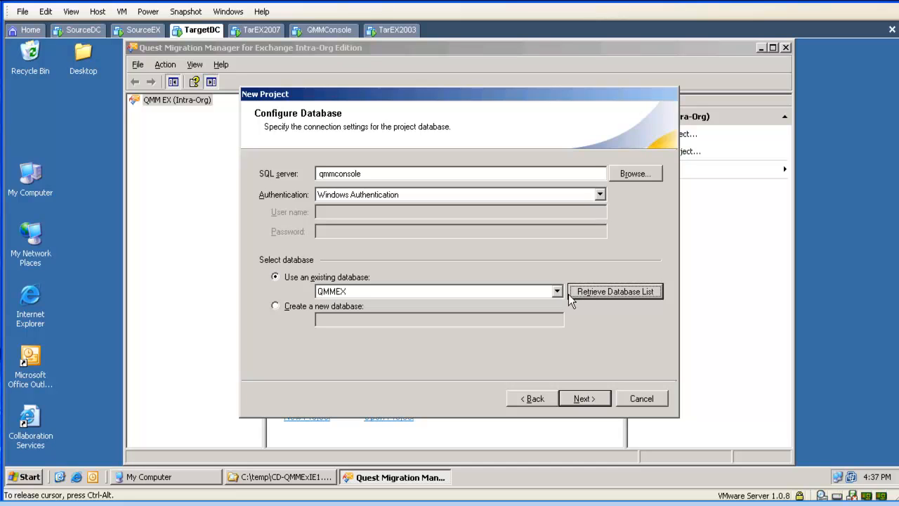
# Choose to create a new database named Intraorg instead of an existing one
pyautogui.click(557, 291)
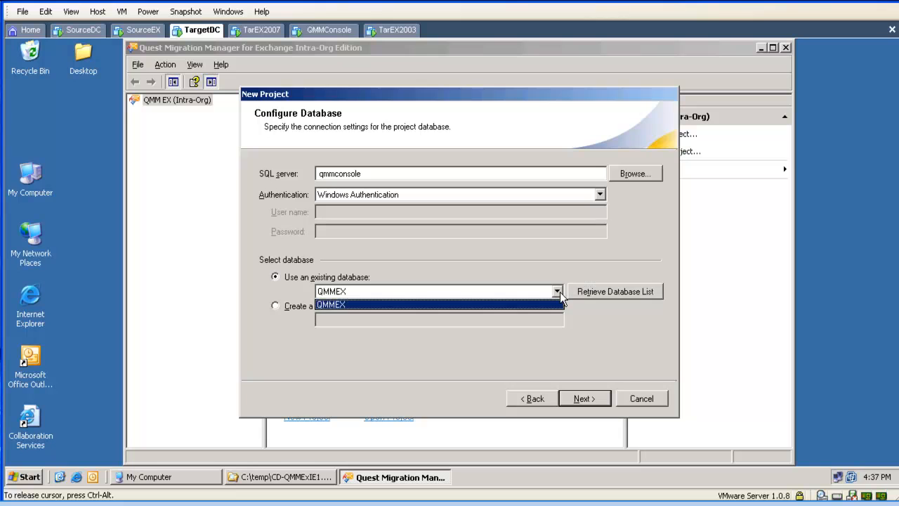
pyautogui.click(331, 290)
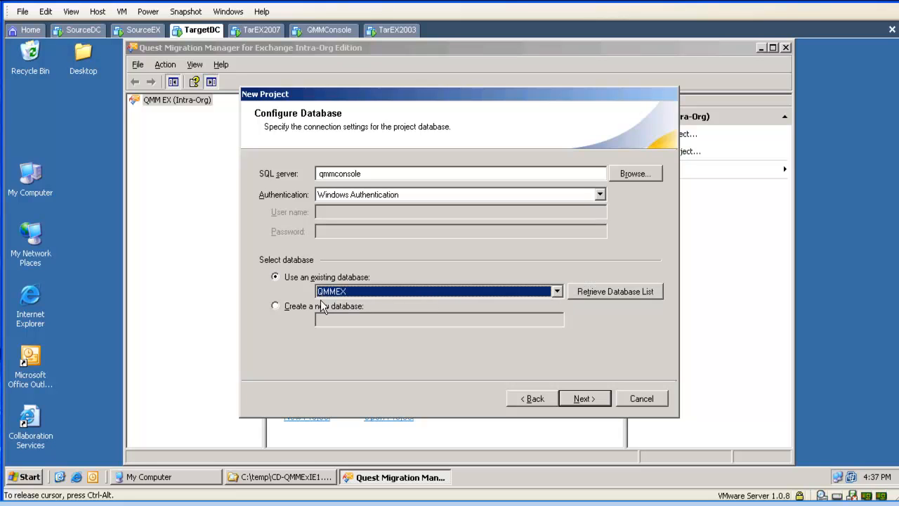
pyautogui.click(275, 305)
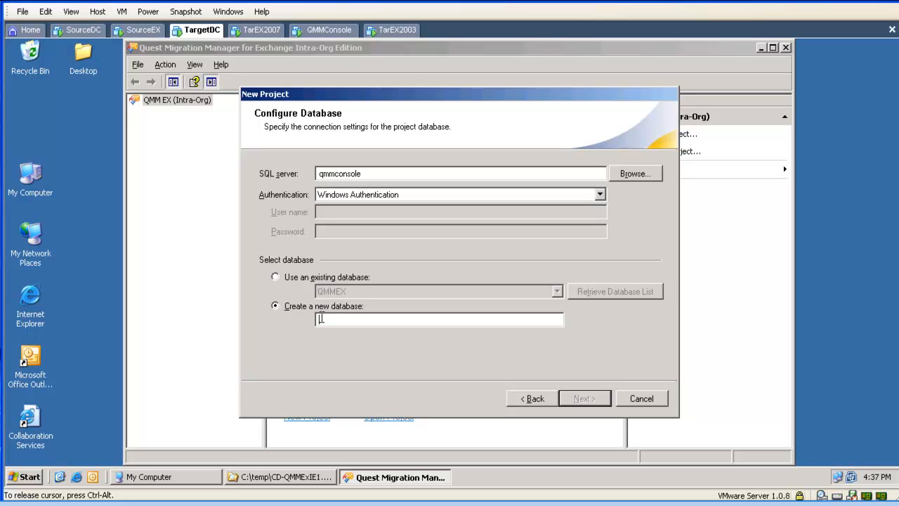
pyautogui.write('Intrao')
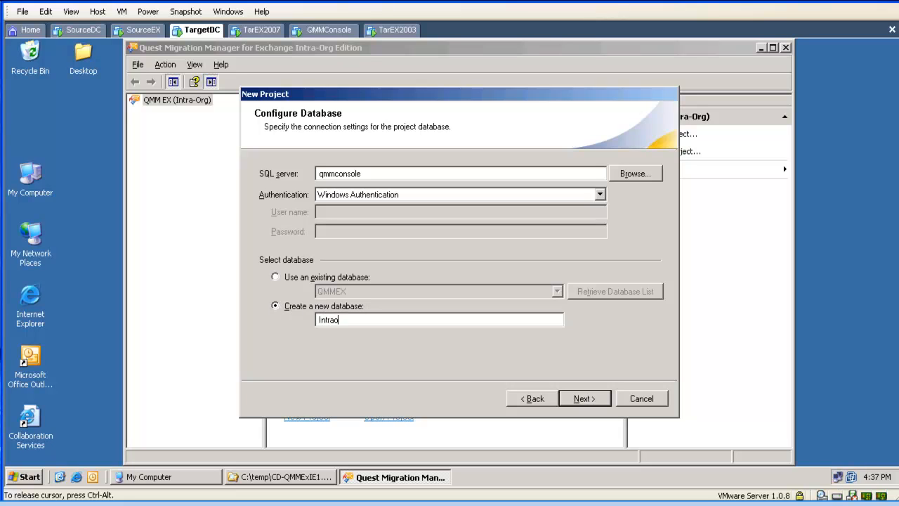
pyautogui.write('rg')
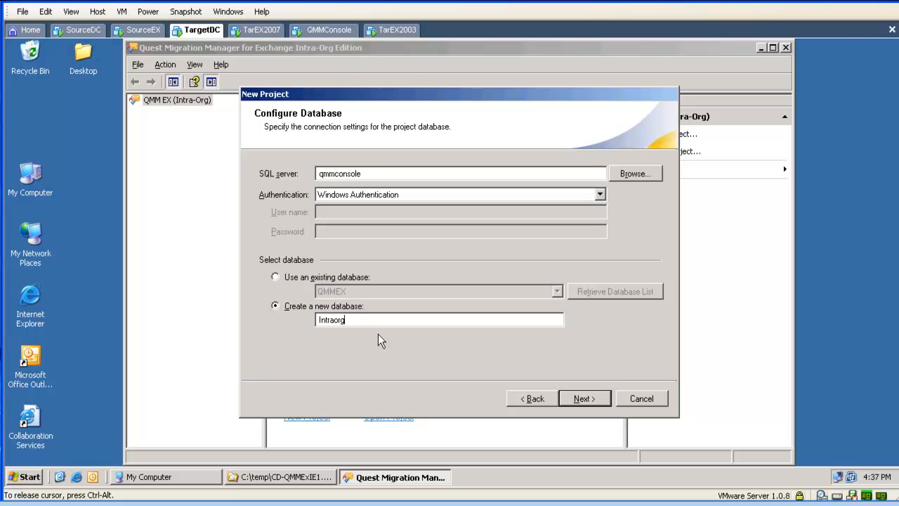
pyautogui.click(584, 398)
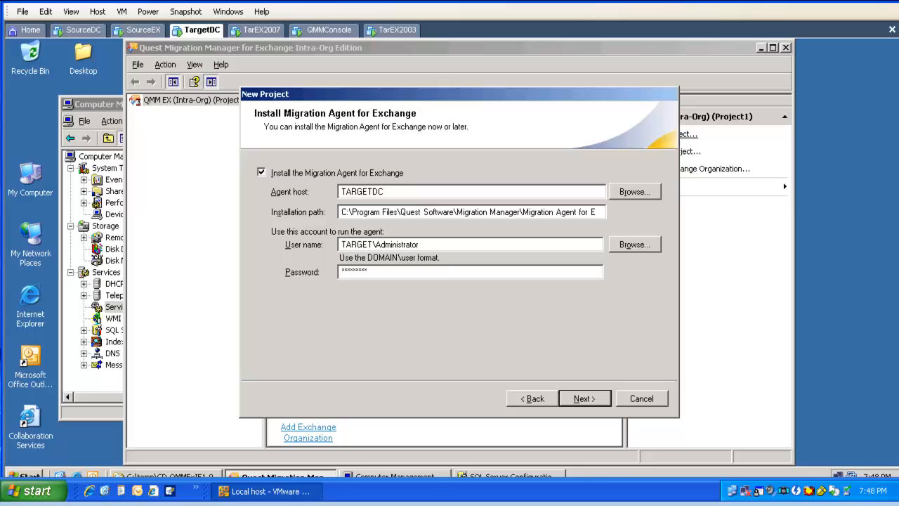
# Accept the agent settings, apply Project1 creation, and finish once all actions complete
pyautogui.click(584, 398)
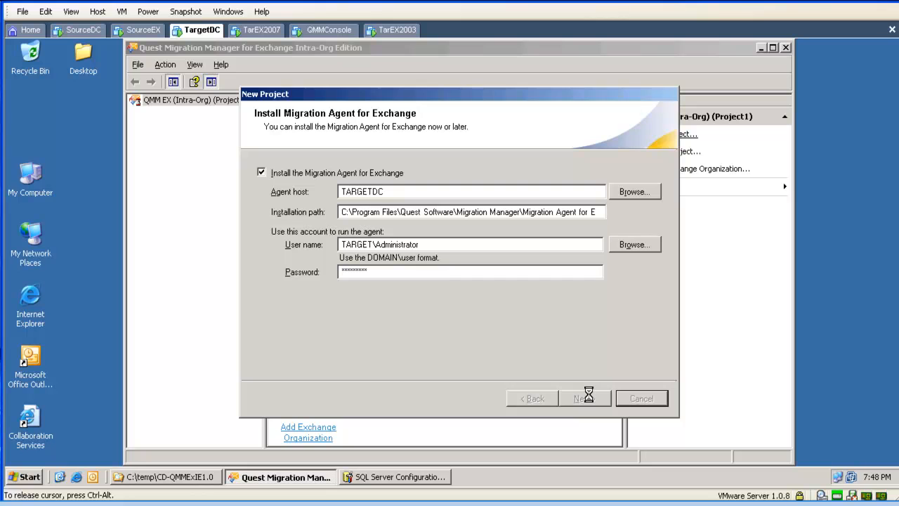
pyautogui.click(585, 399)
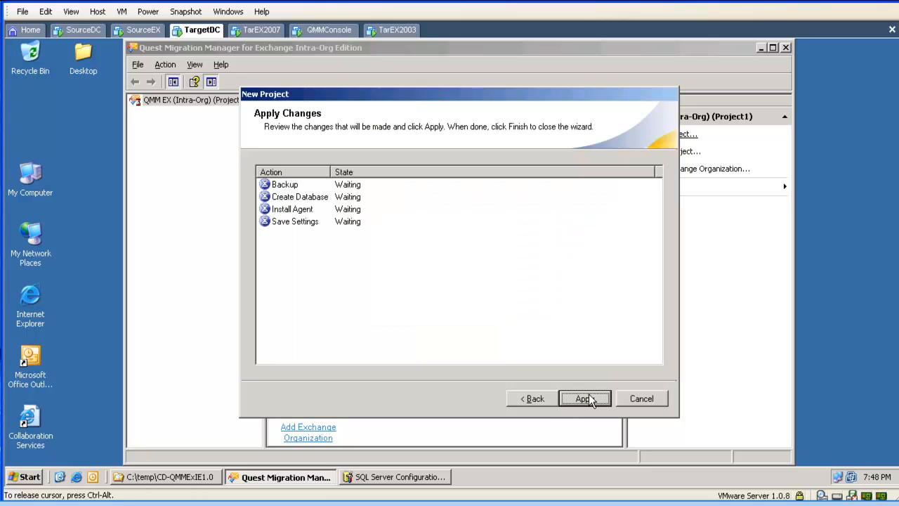
pyautogui.click(584, 399)
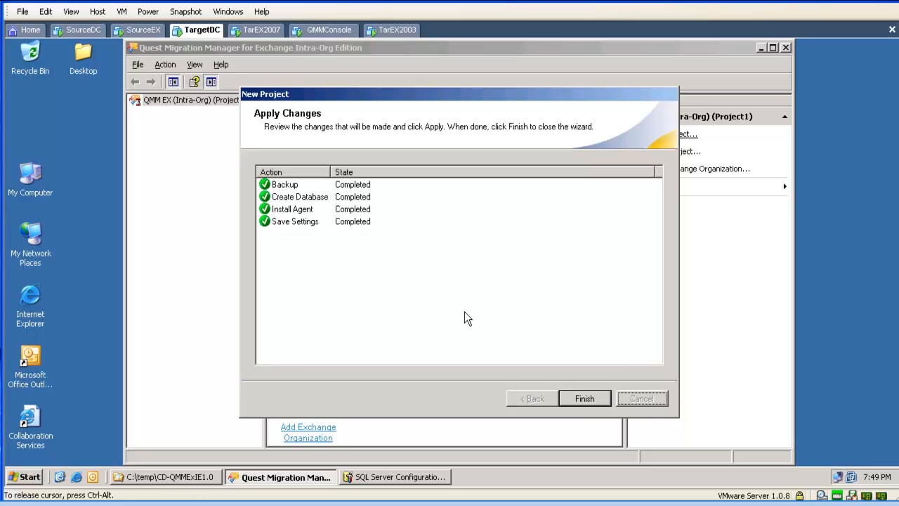
pyautogui.click(584, 398)
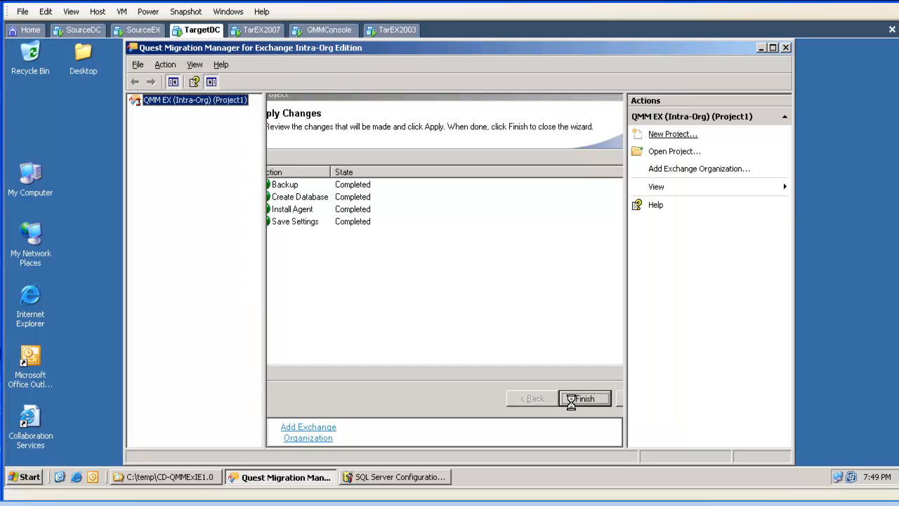
pyautogui.click(585, 399)
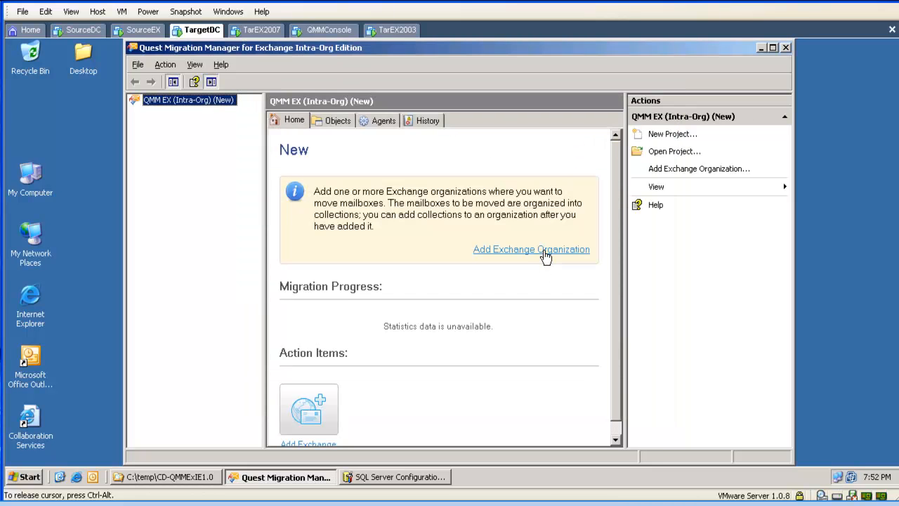
# Add the Exchange organization for domain target using target\administrator and its password, then apply
pyautogui.click(531, 249)
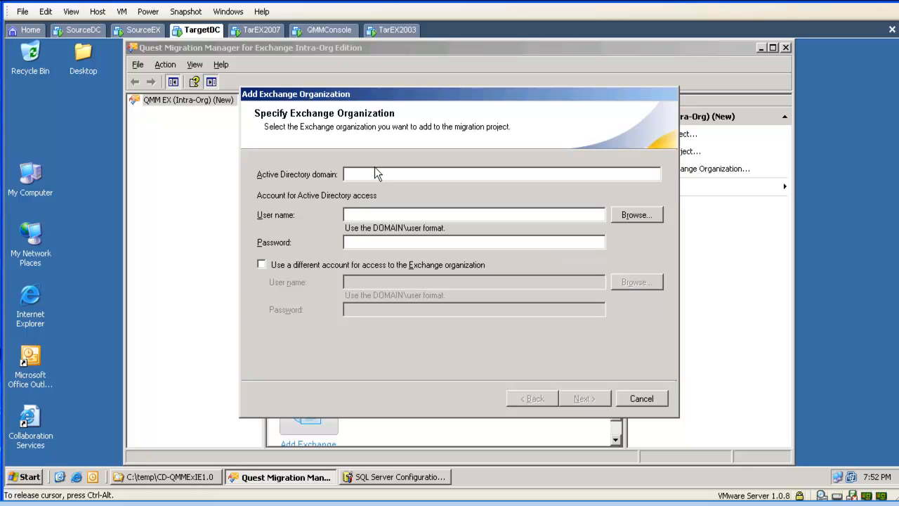
pyautogui.write('target')
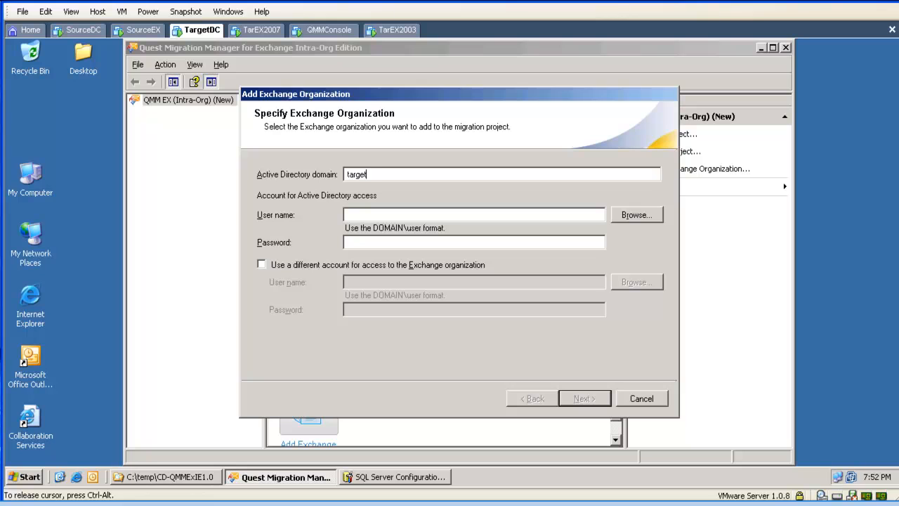
pyautogui.write('targe')
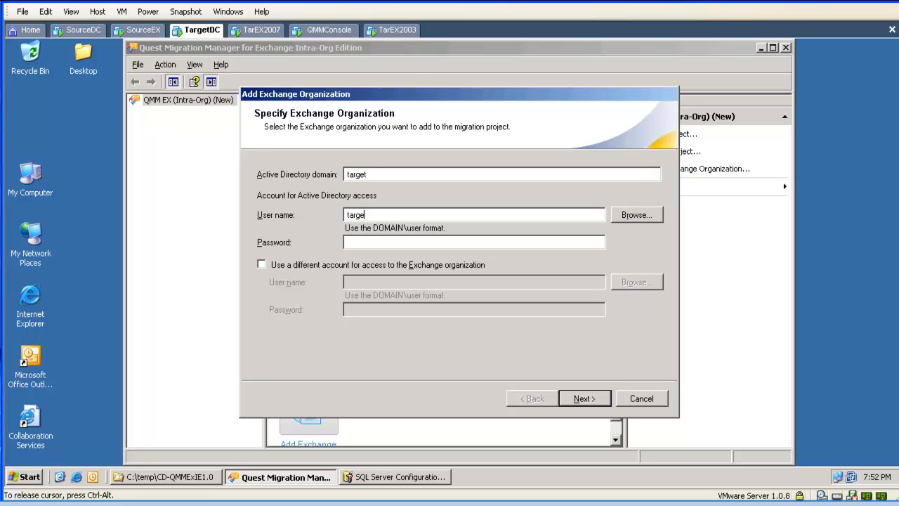
pyautogui.write('\\administrator')
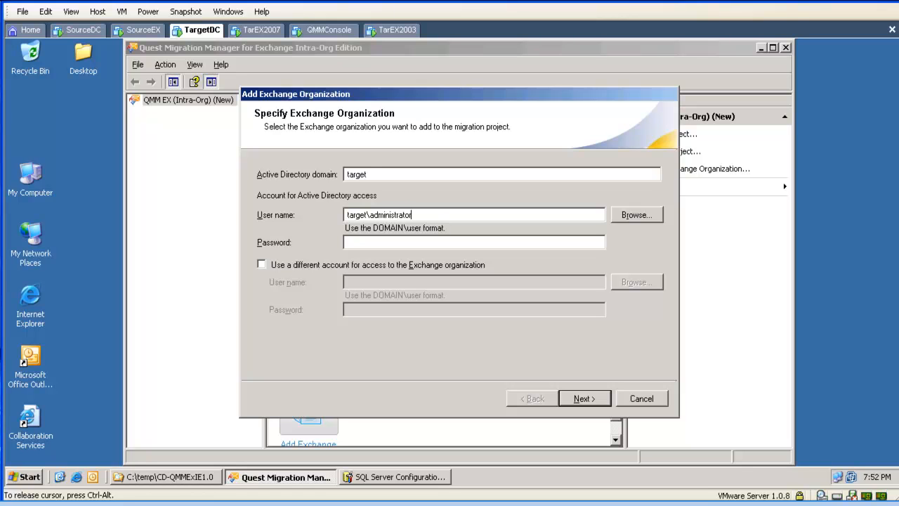
pyautogui.write('password')
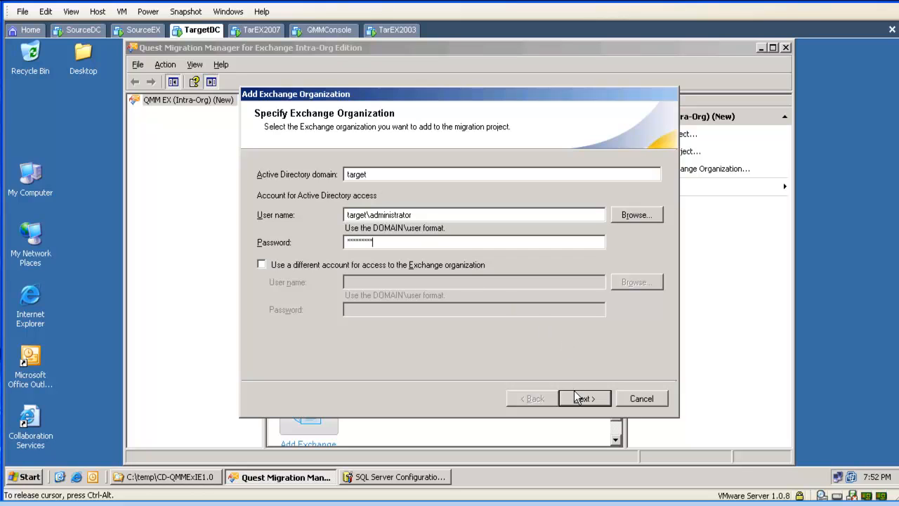
pyautogui.click(584, 398)
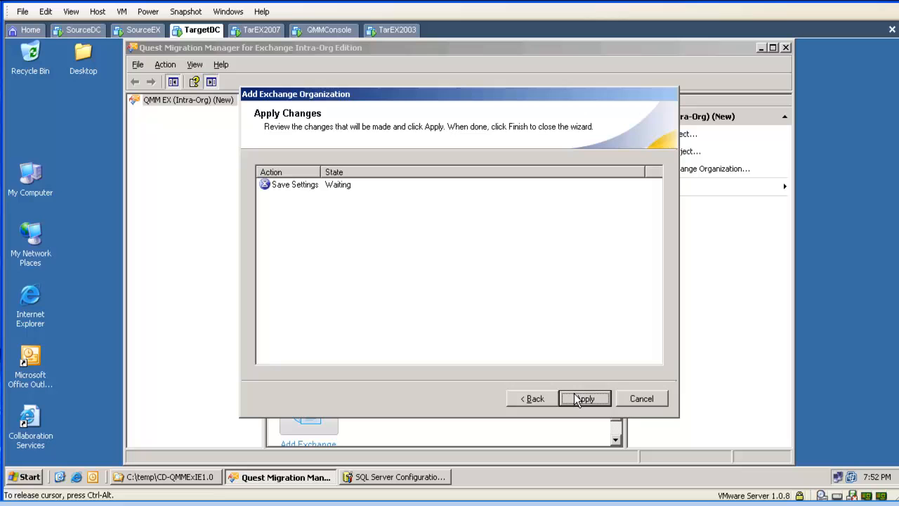
pyautogui.click(585, 399)
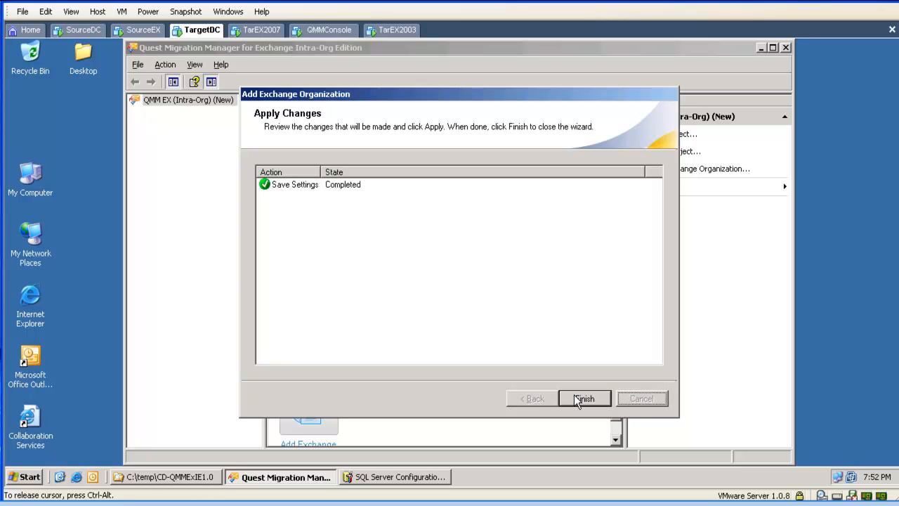
pyautogui.click(584, 398)
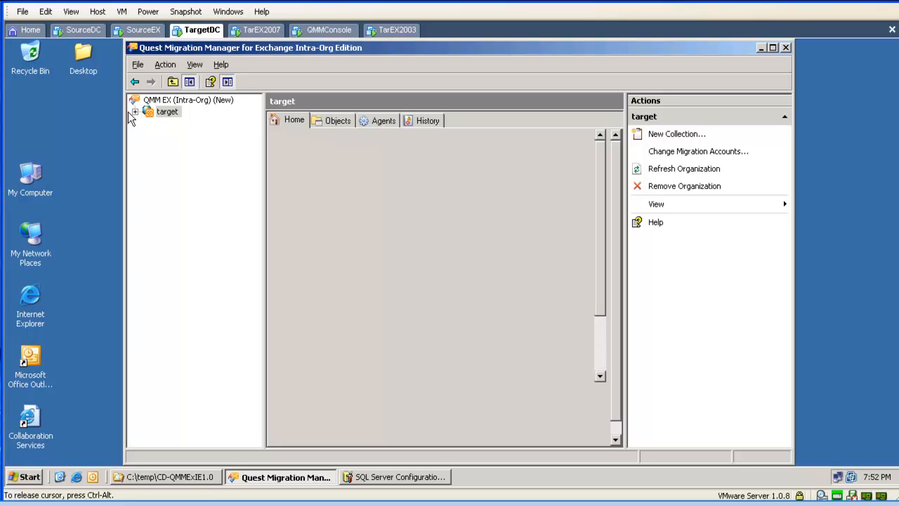
# Open the New Collection wizard from the target organization's context menu
pyautogui.rightClick(167, 112)
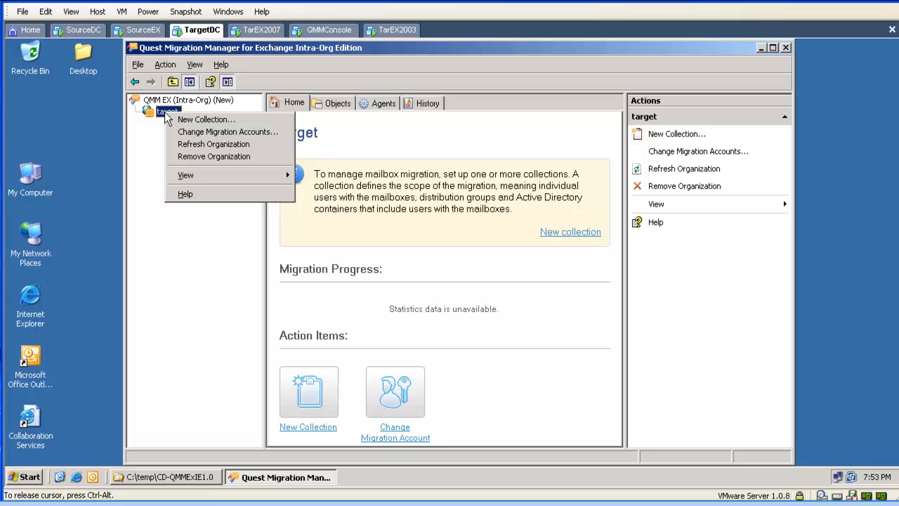
pyautogui.moveTo(206, 119)
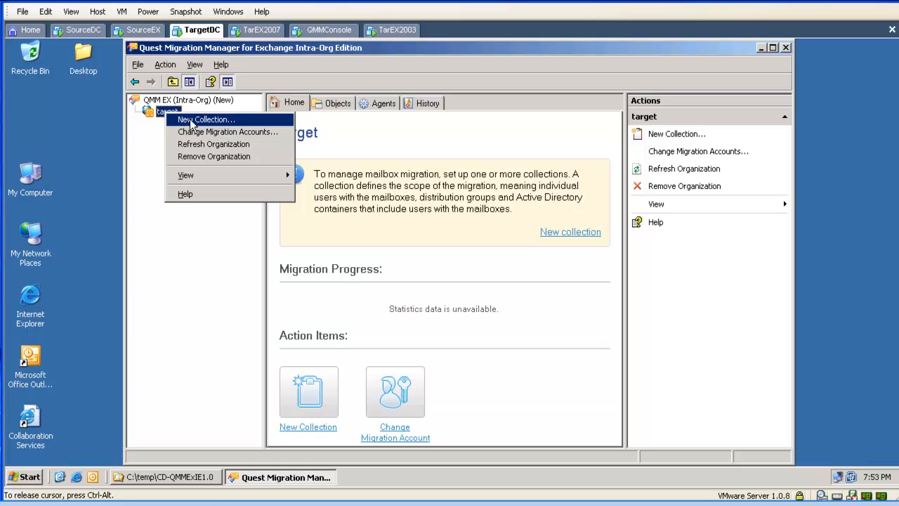
pyautogui.click(204, 119)
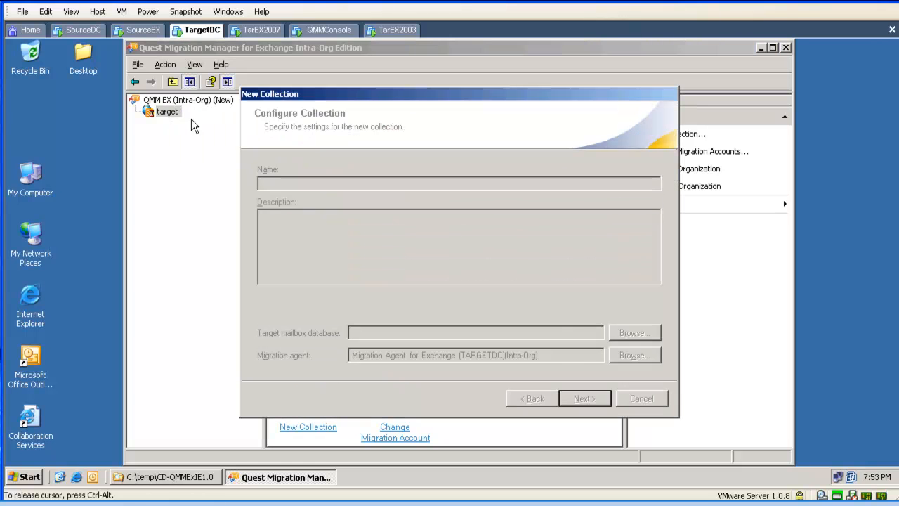
# Create collection 'Pilot', described 'First 10 mailboxes', targeting Halifax Mailbox Database
pyautogui.write('Pilot')
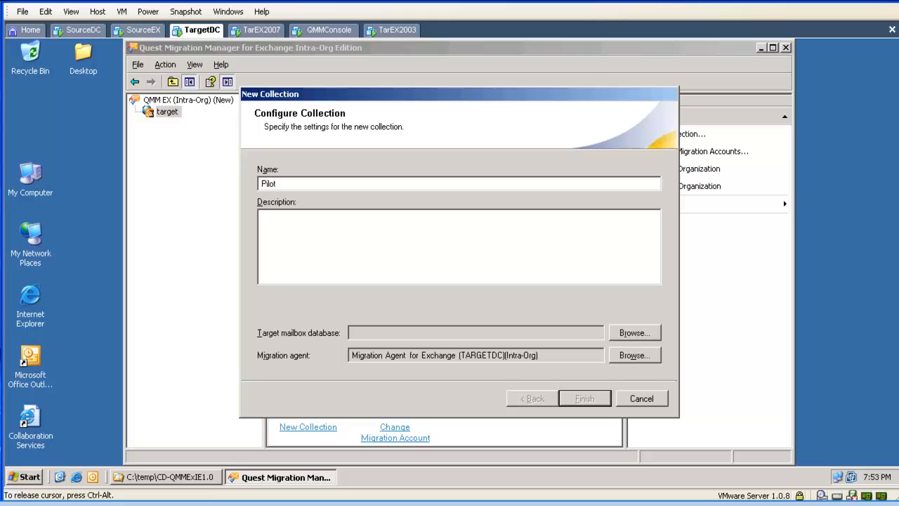
pyautogui.write('F')
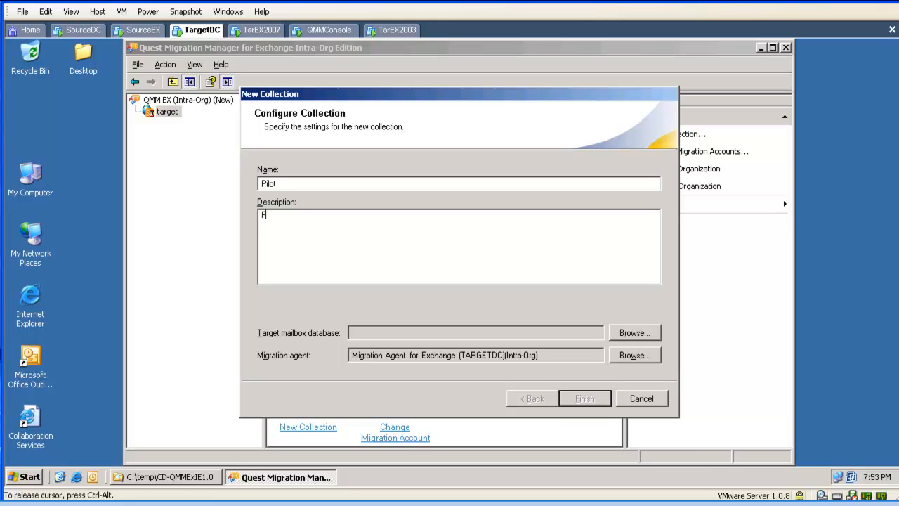
pyautogui.write('irst 10 mai')
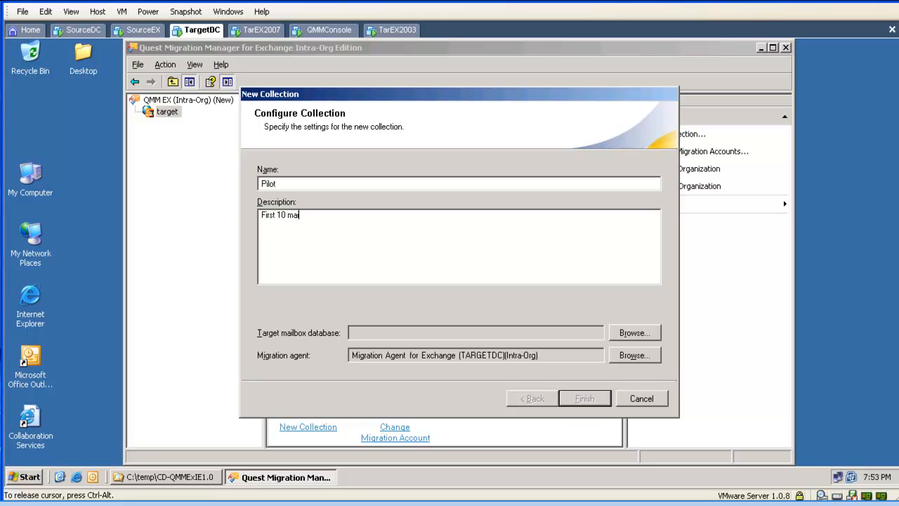
pyautogui.write('ilboxes')
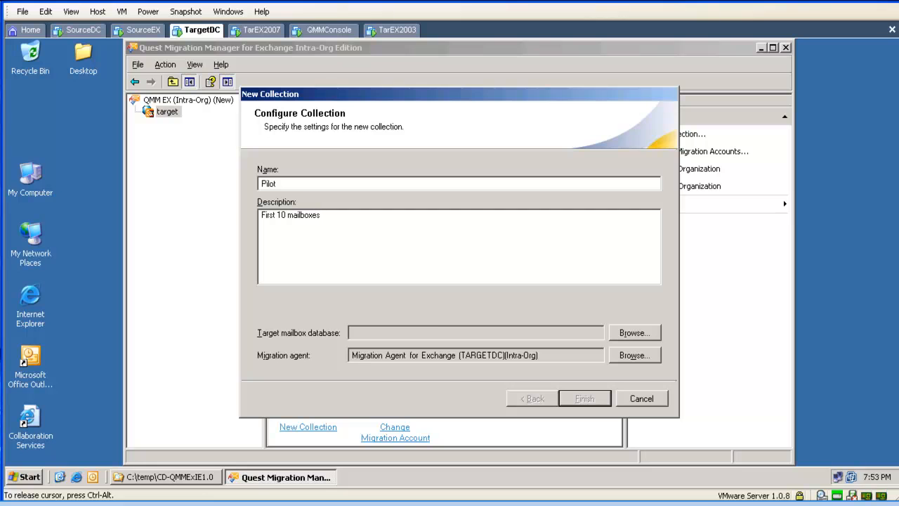
pyautogui.moveTo(616, 344)
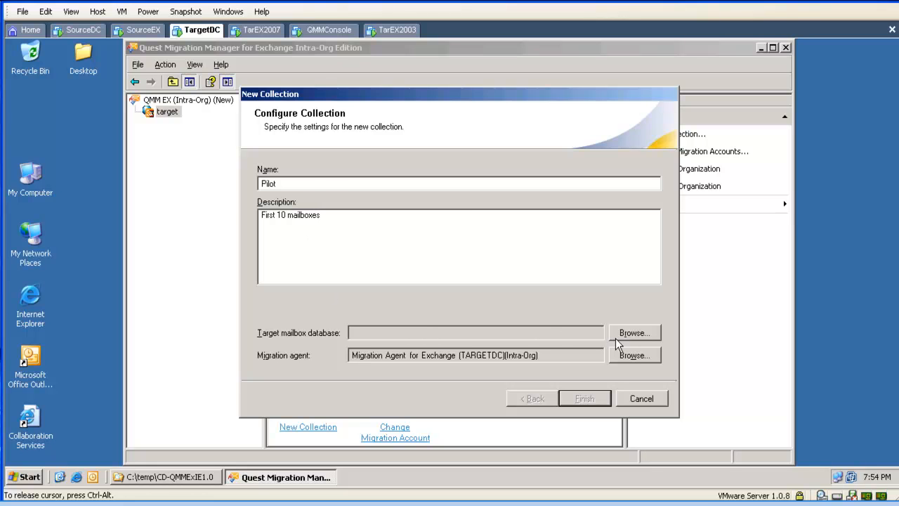
pyautogui.click(634, 332)
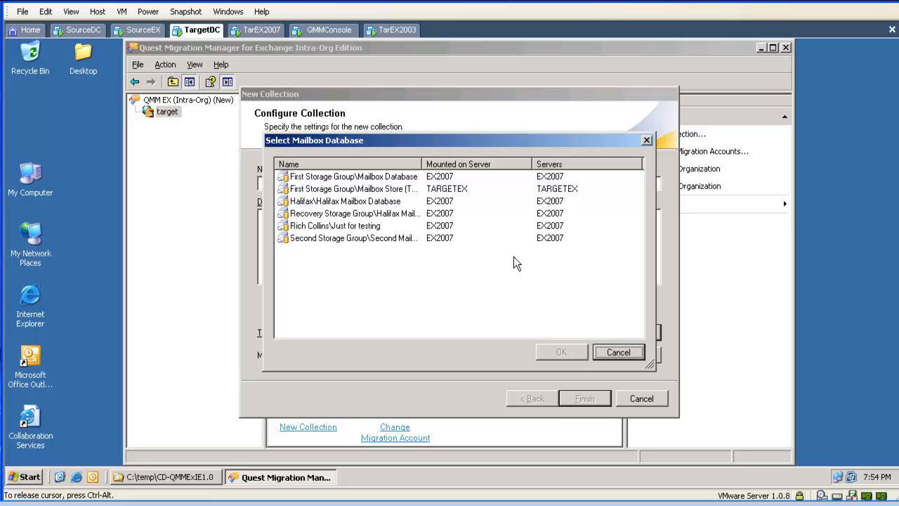
pyautogui.moveTo(399, 216)
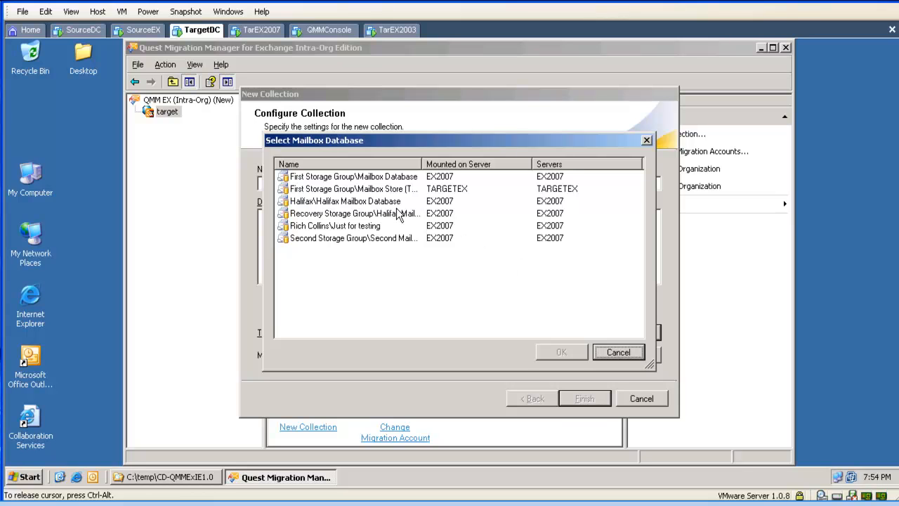
pyautogui.click(344, 201)
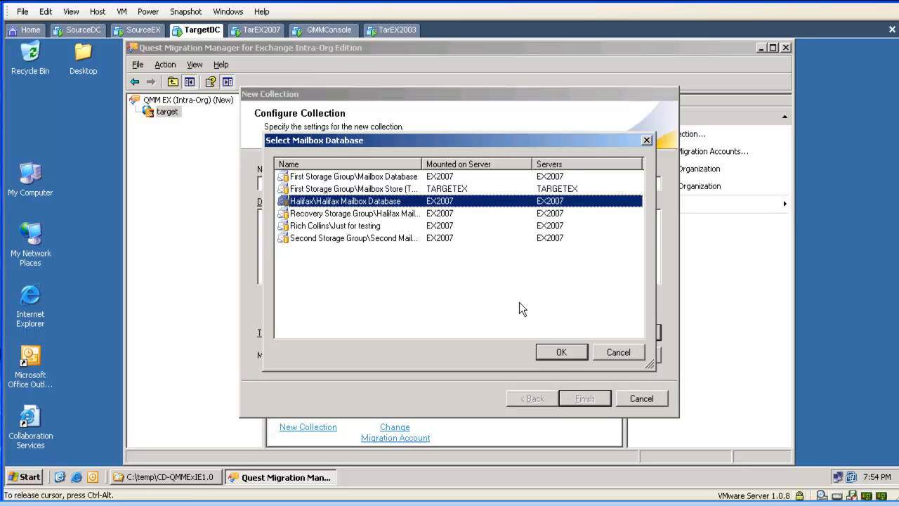
pyautogui.click(561, 352)
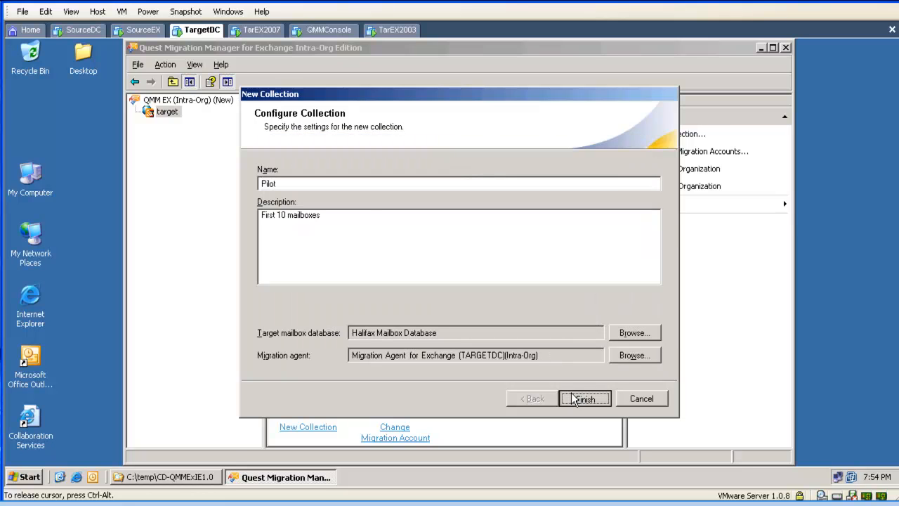
pyautogui.click(585, 398)
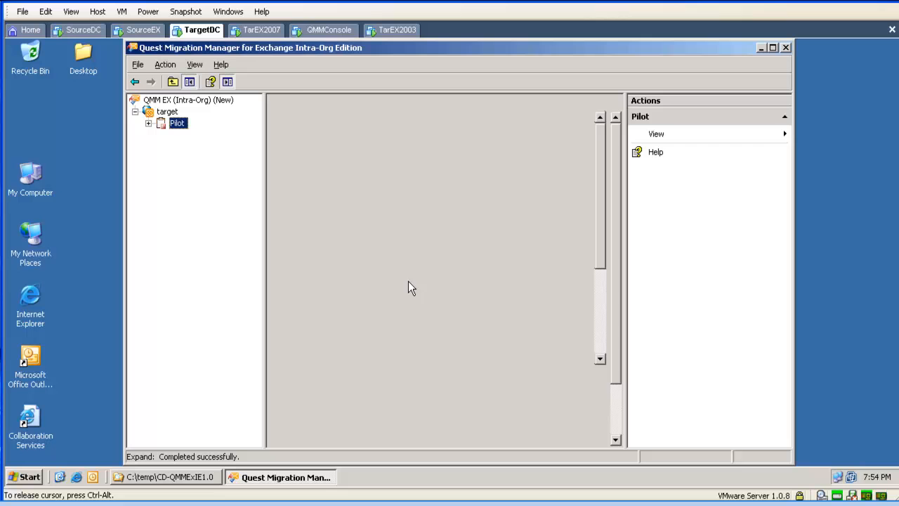
# Search all mailbox-enabled users and add '2008 test' to Pilot
pyautogui.click(177, 123)
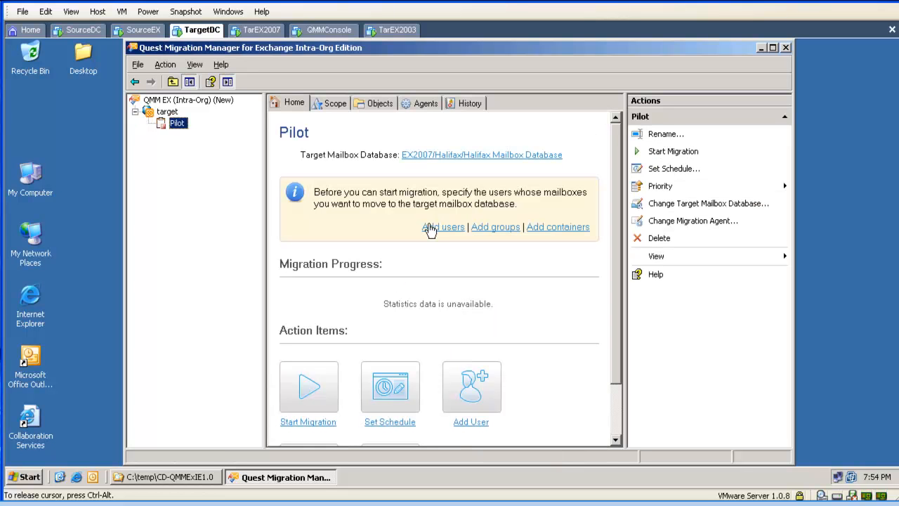
pyautogui.click(443, 226)
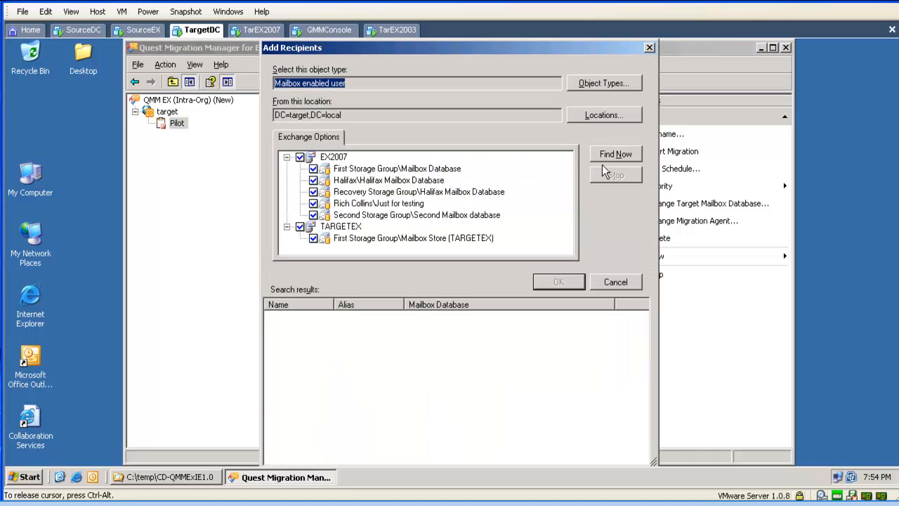
pyautogui.click(615, 154)
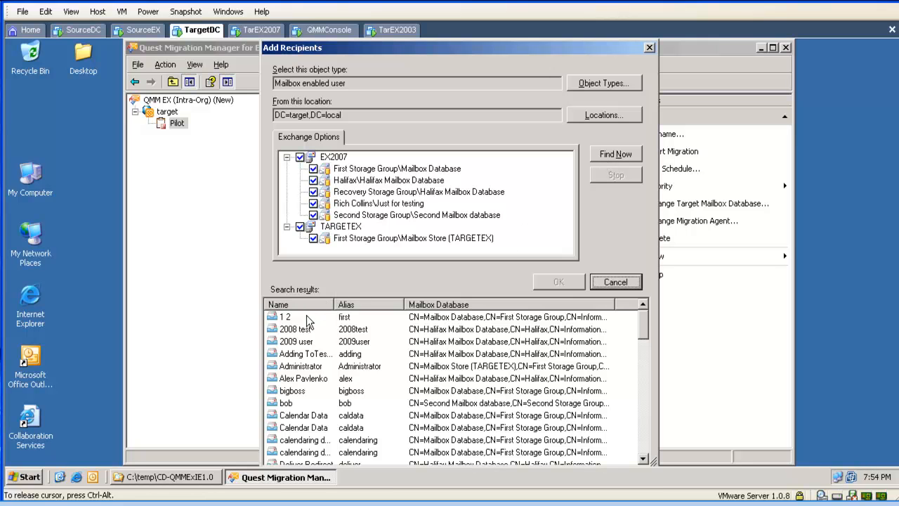
pyautogui.click(295, 328)
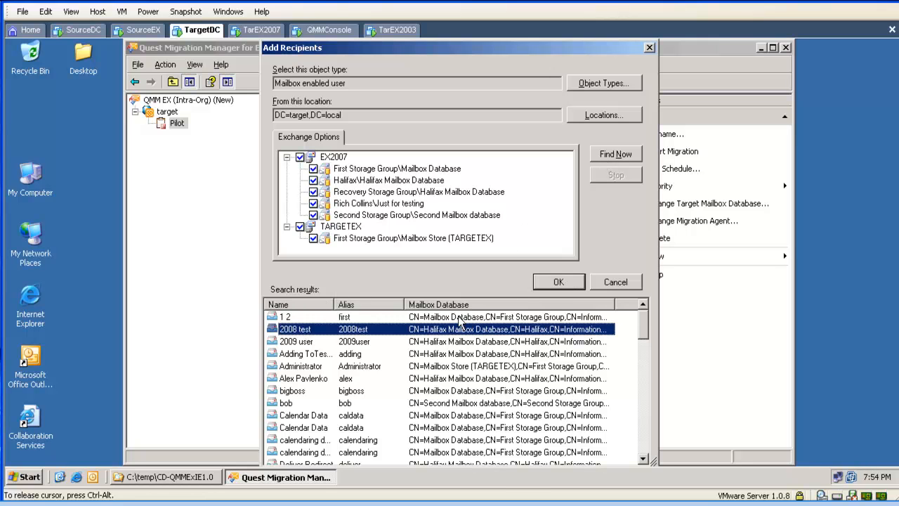
pyautogui.click(559, 281)
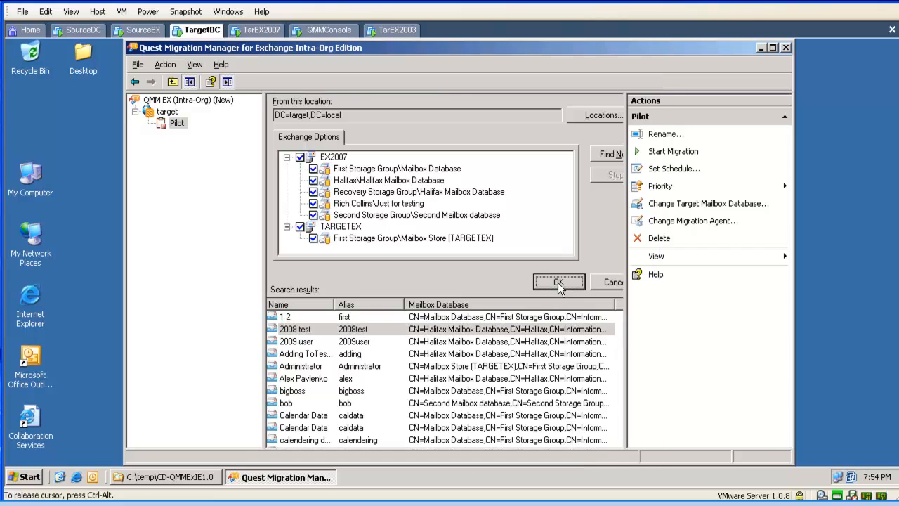
pyautogui.click(558, 282)
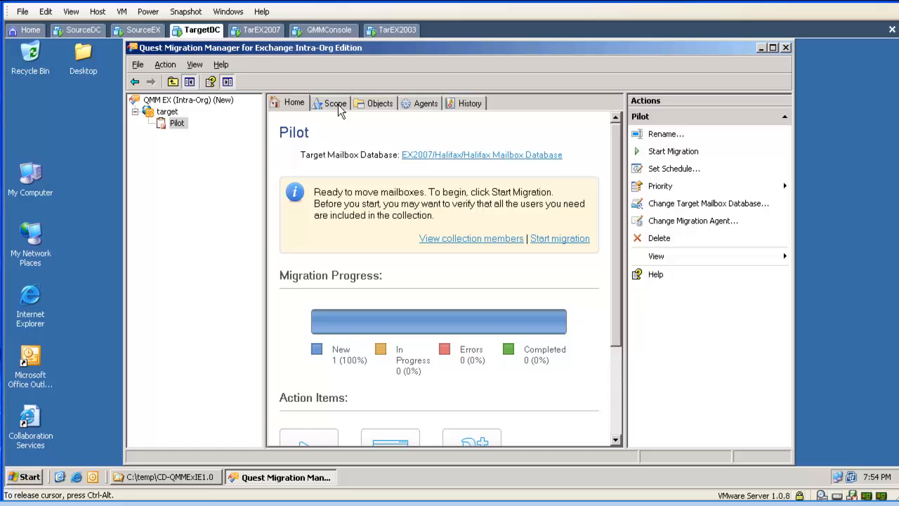
# Add group 'Distribution' and container 'Temp_Container' to Pilot's membership scope
pyautogui.click(335, 103)
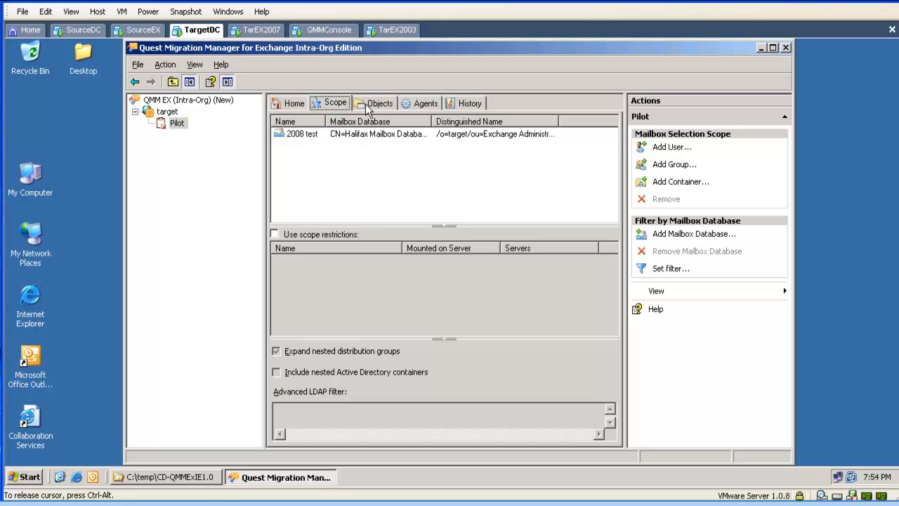
pyautogui.moveTo(585, 181)
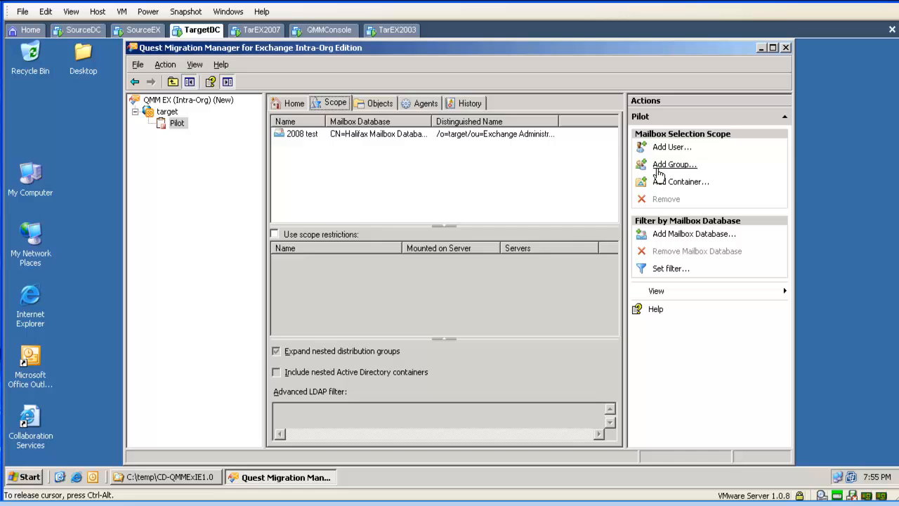
pyautogui.click(674, 163)
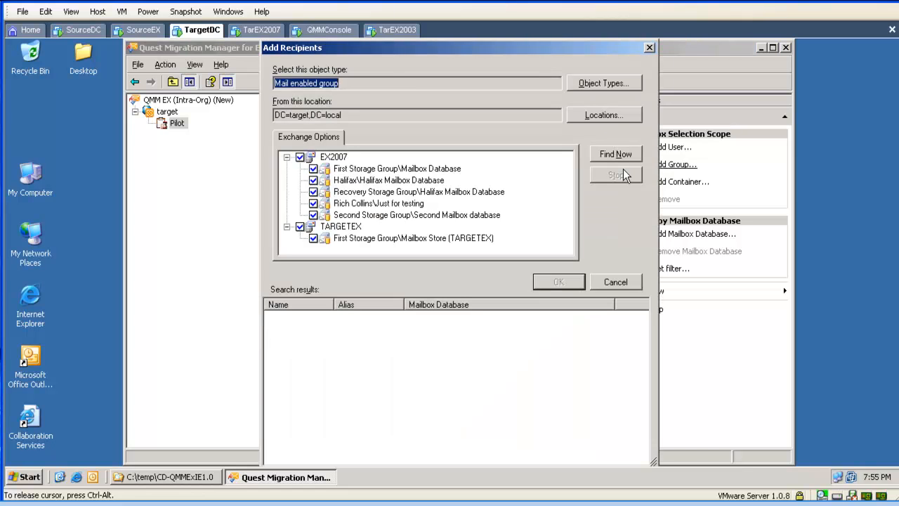
pyautogui.click(615, 154)
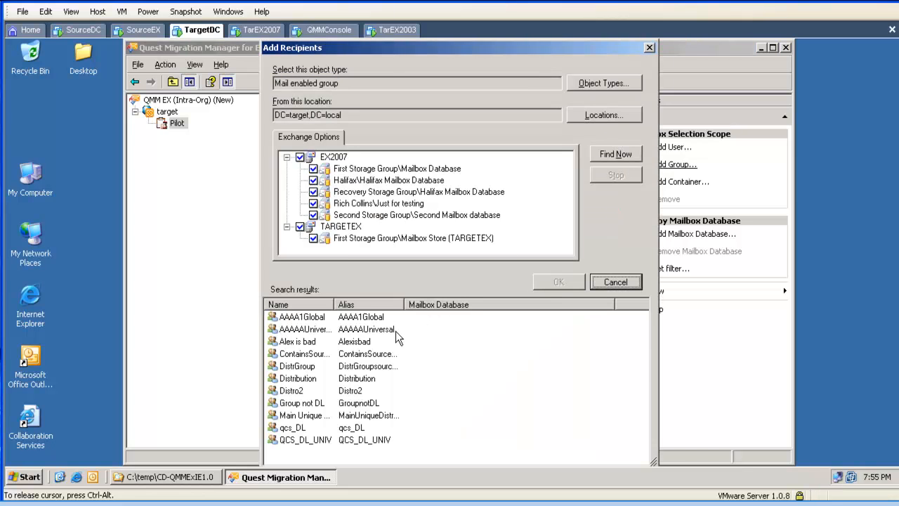
pyautogui.click(616, 282)
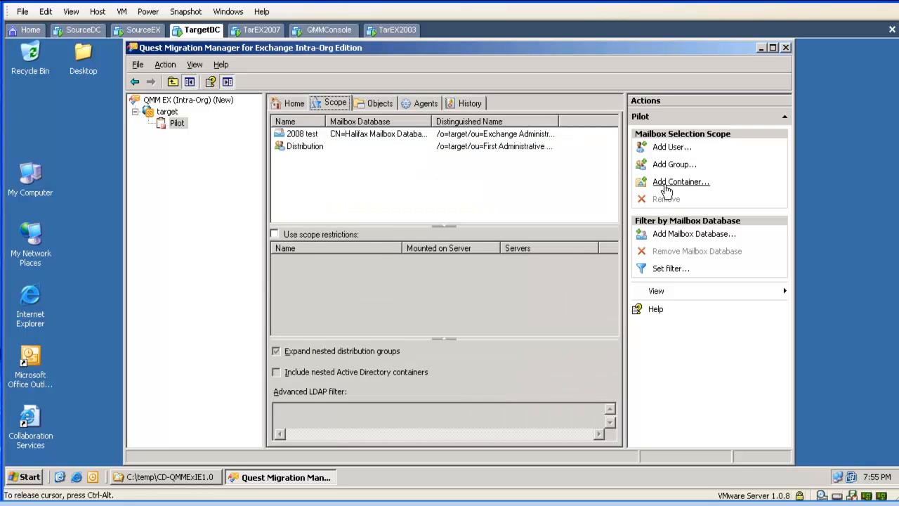
pyautogui.click(680, 181)
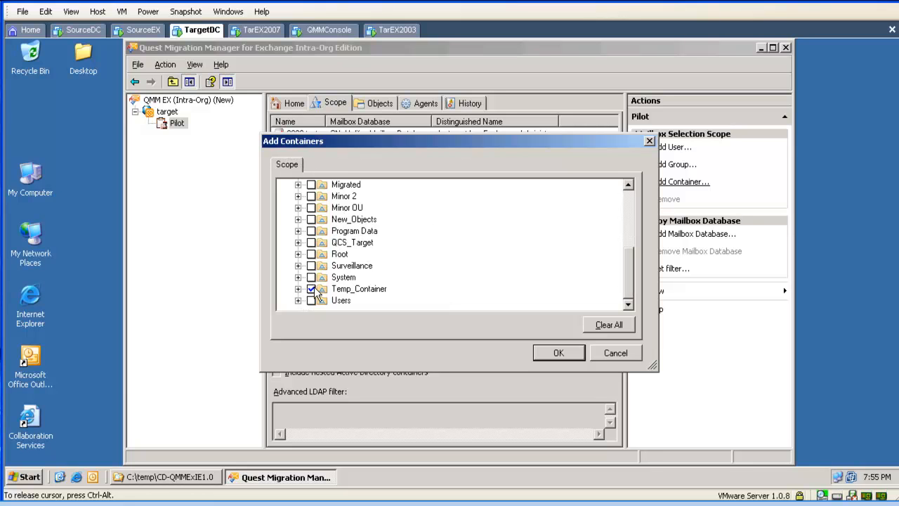
pyautogui.click(559, 353)
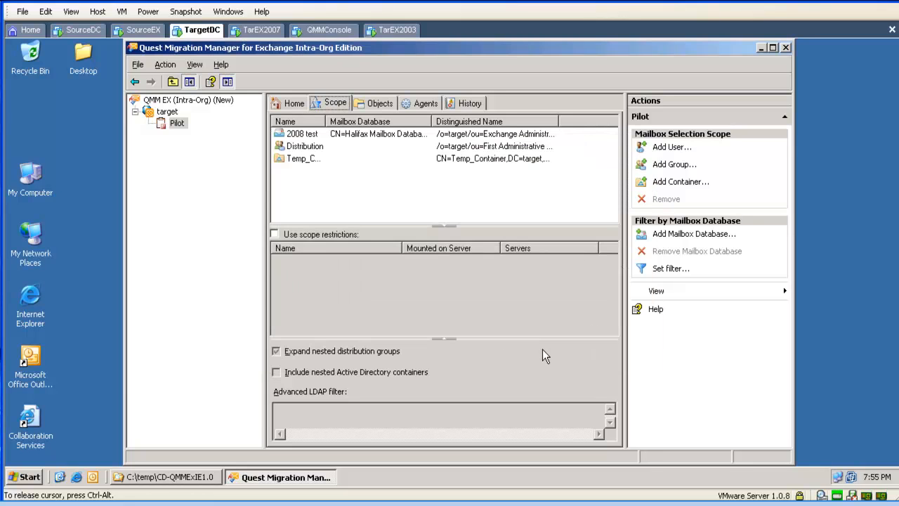
pyautogui.moveTo(522, 286)
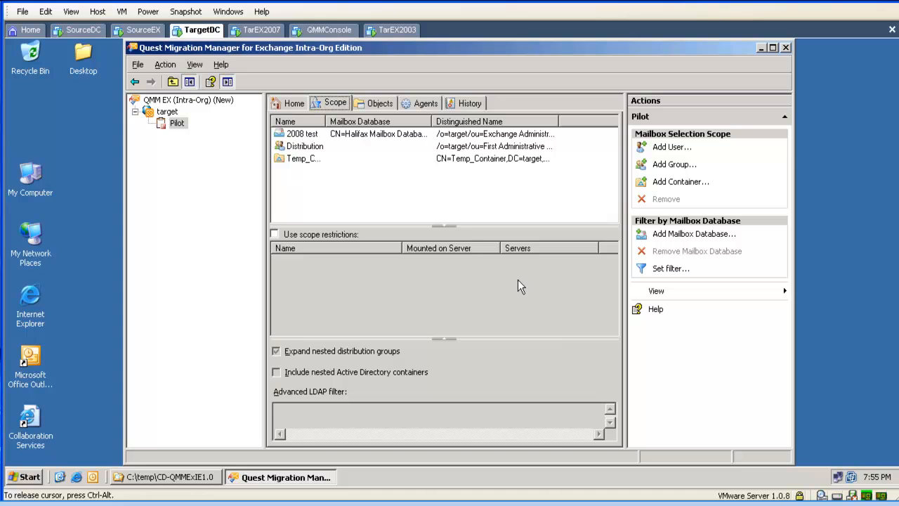
pyautogui.moveTo(587, 271)
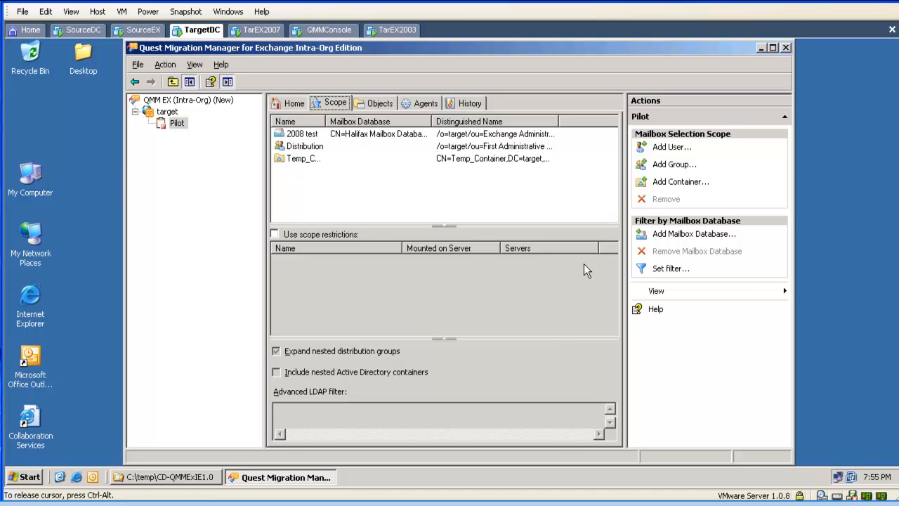
pyautogui.moveTo(690, 239)
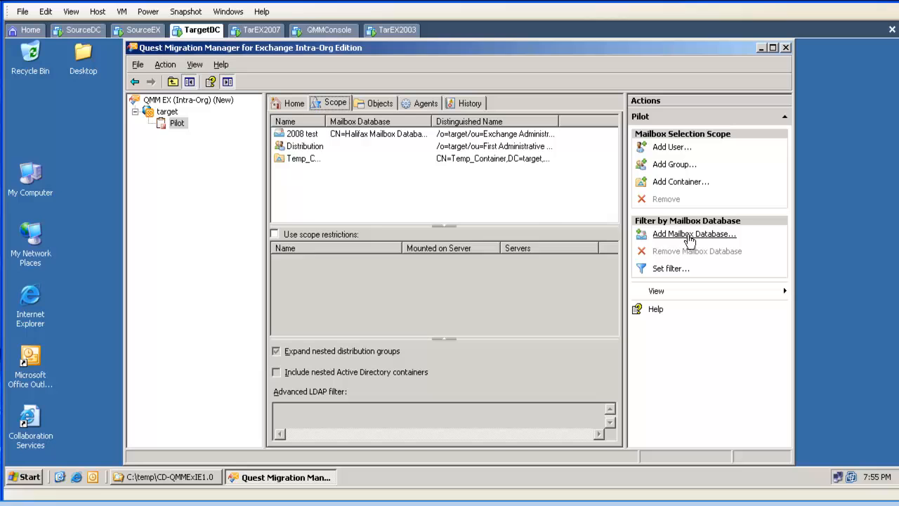
# Filter Pilot's scope by Halifax\Halifax Mailbox Database and LDAP filter (mailnickname=*)
pyautogui.click(695, 234)
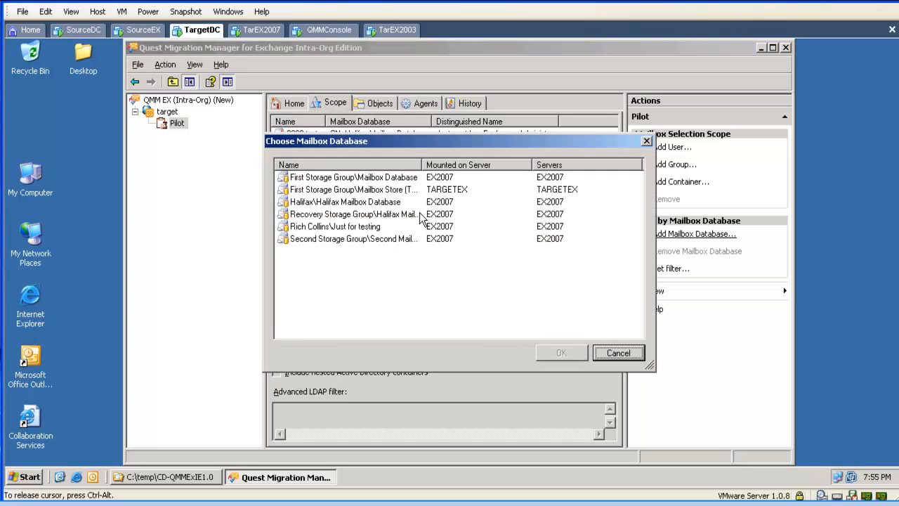
pyautogui.click(345, 202)
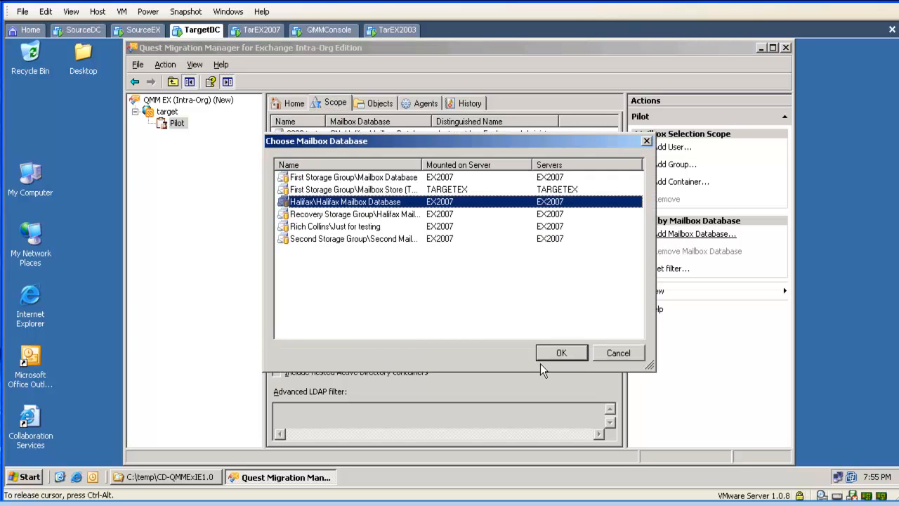
pyautogui.click(562, 353)
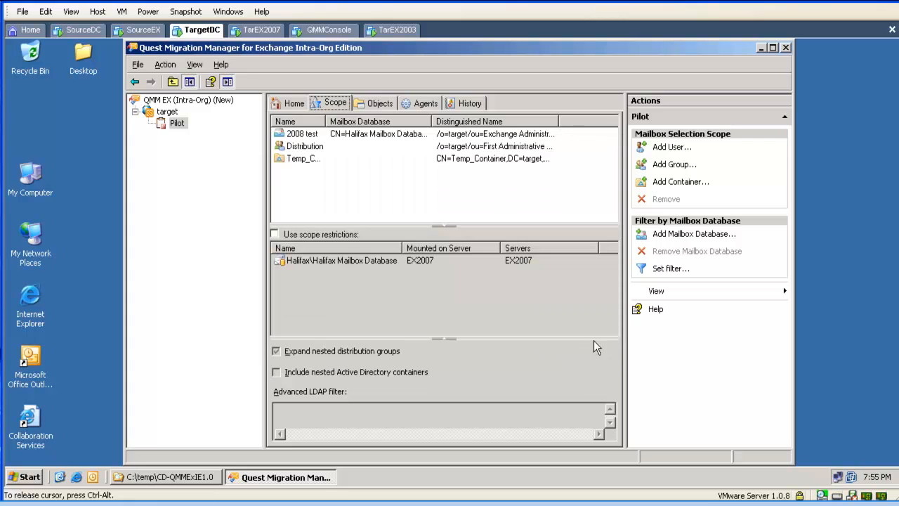
pyautogui.moveTo(659, 284)
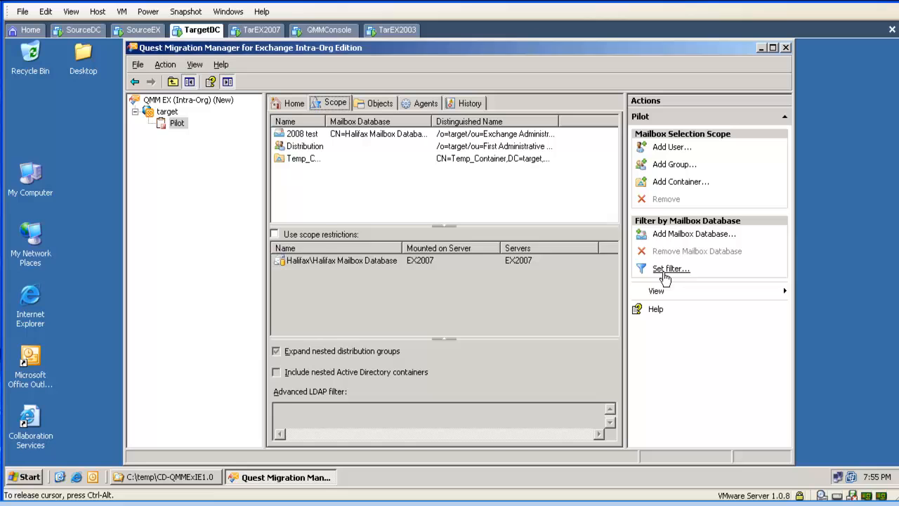
pyautogui.click(671, 268)
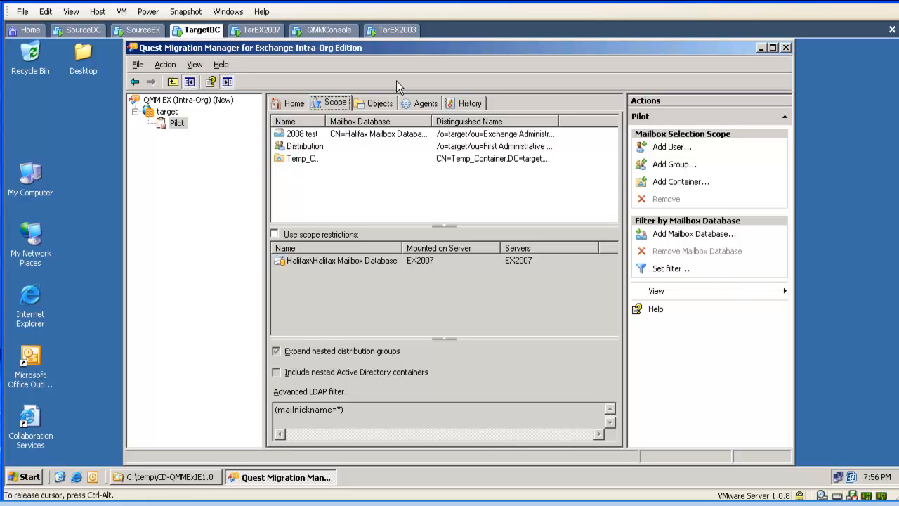
pyautogui.click(378, 104)
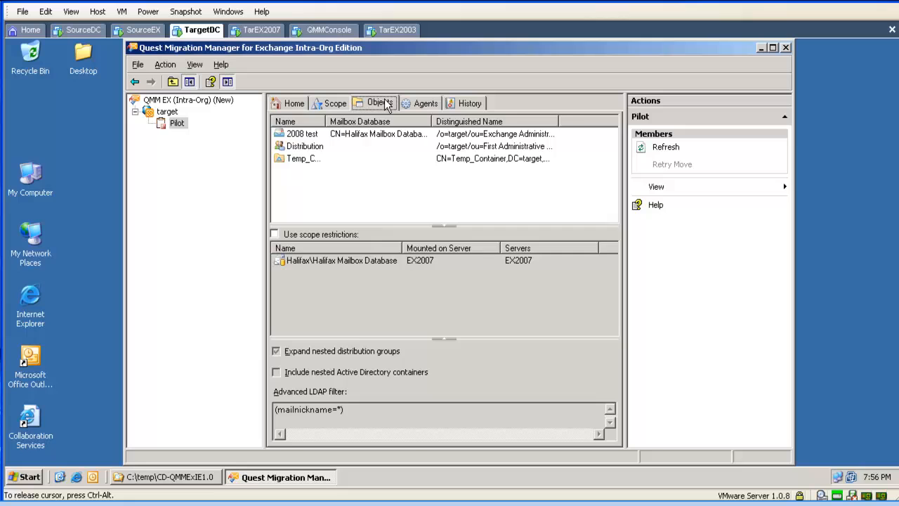
# Check Pilot's objects and the TARGETDC Intra-Org agent, then view its History
pyautogui.click(379, 103)
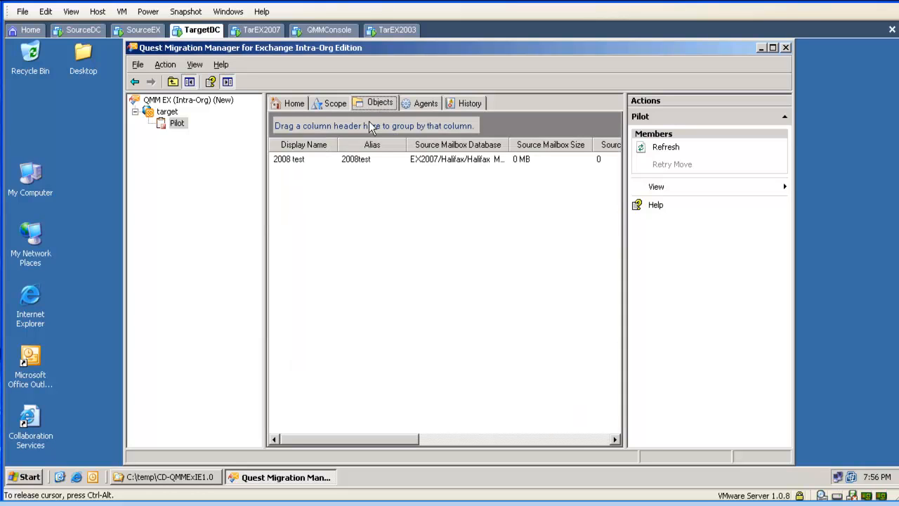
pyautogui.moveTo(387, 125)
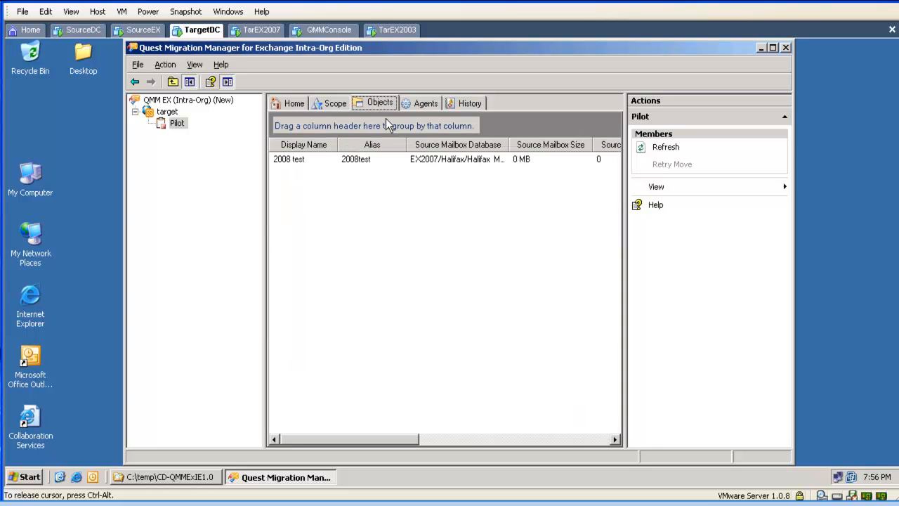
pyautogui.click(426, 103)
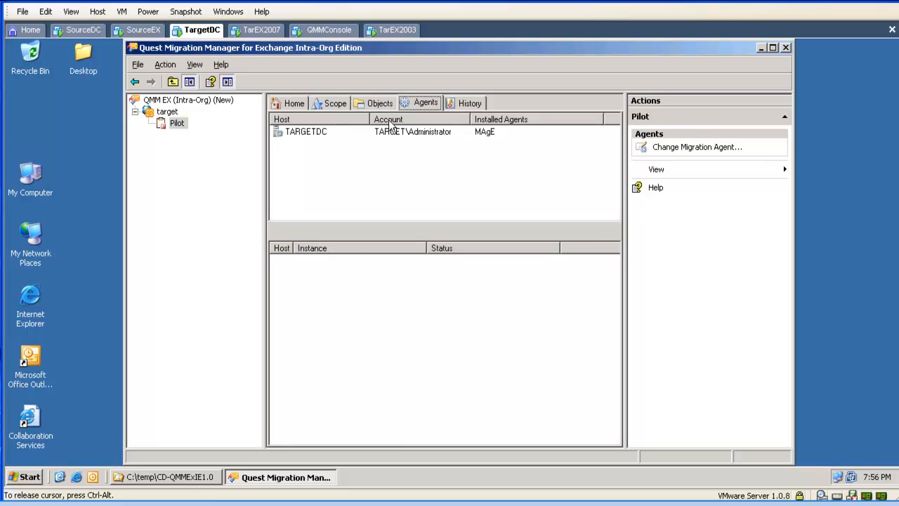
pyautogui.rightClick(306, 132)
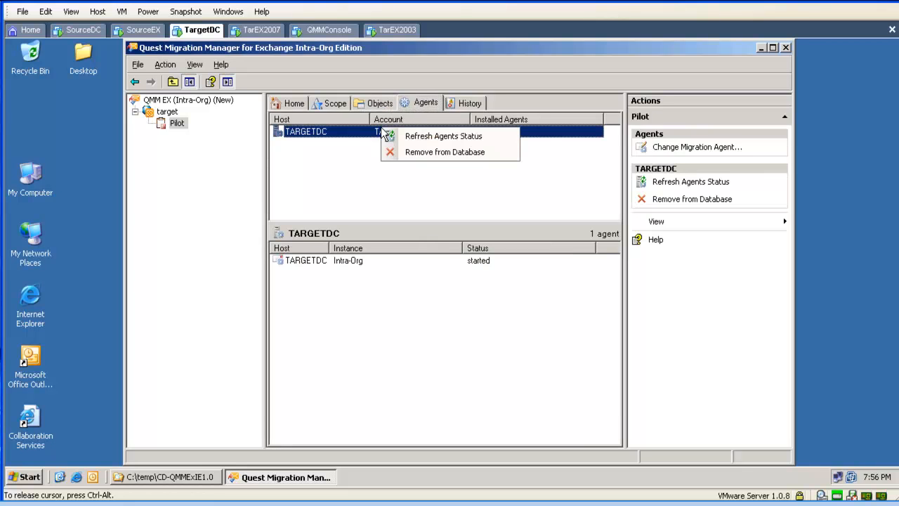
pyautogui.click(443, 135)
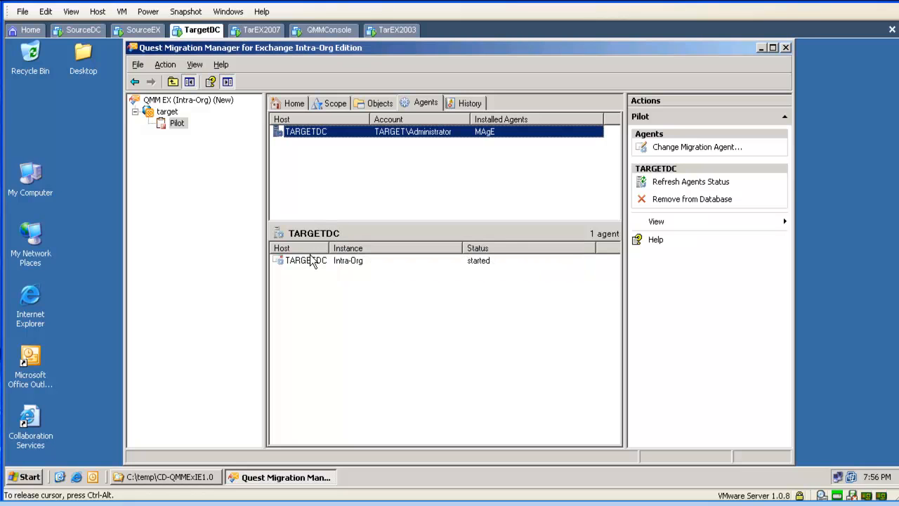
pyautogui.click(305, 260)
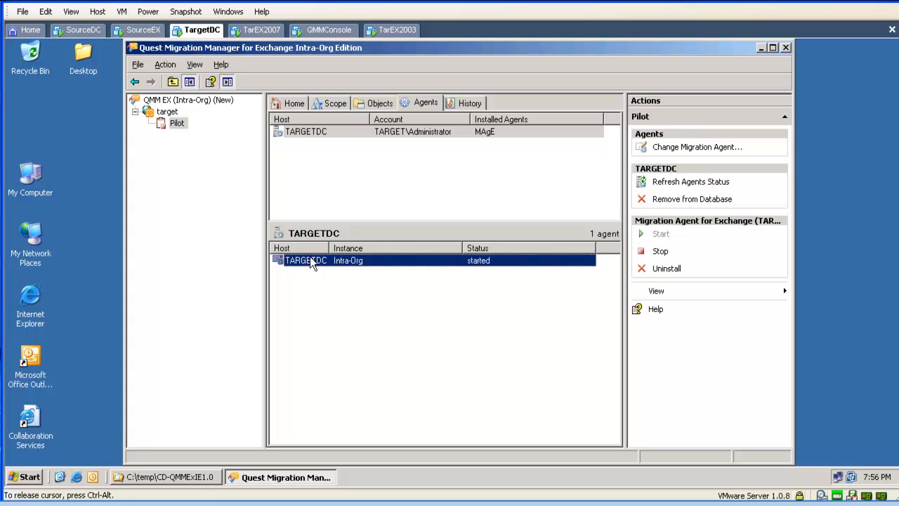
pyautogui.rightClick(306, 260)
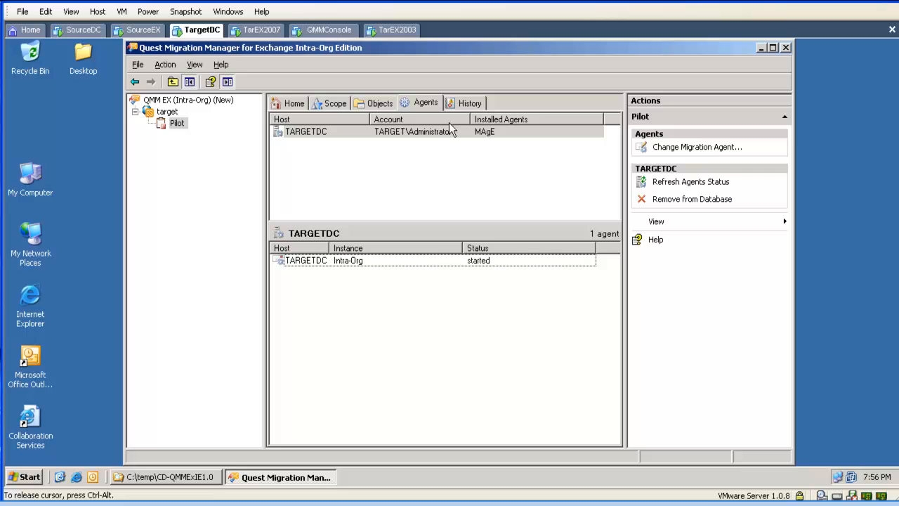
pyautogui.click(469, 102)
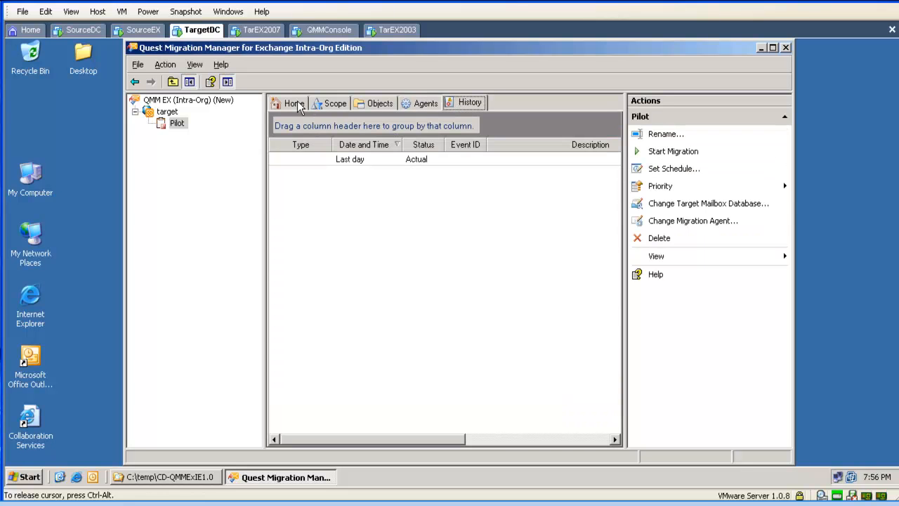
# Return to Pilot's Home page and scroll through Migration Progress and Action Items
pyautogui.click(294, 104)
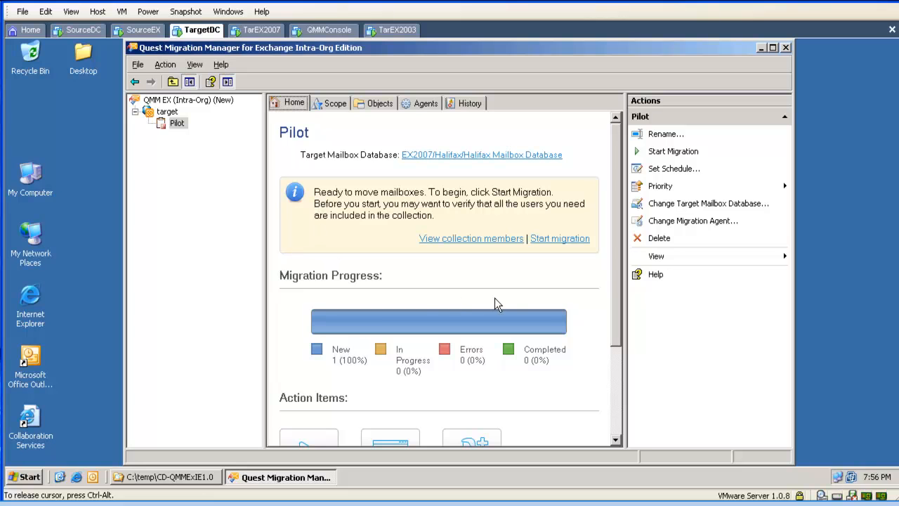
pyautogui.moveTo(615, 285)
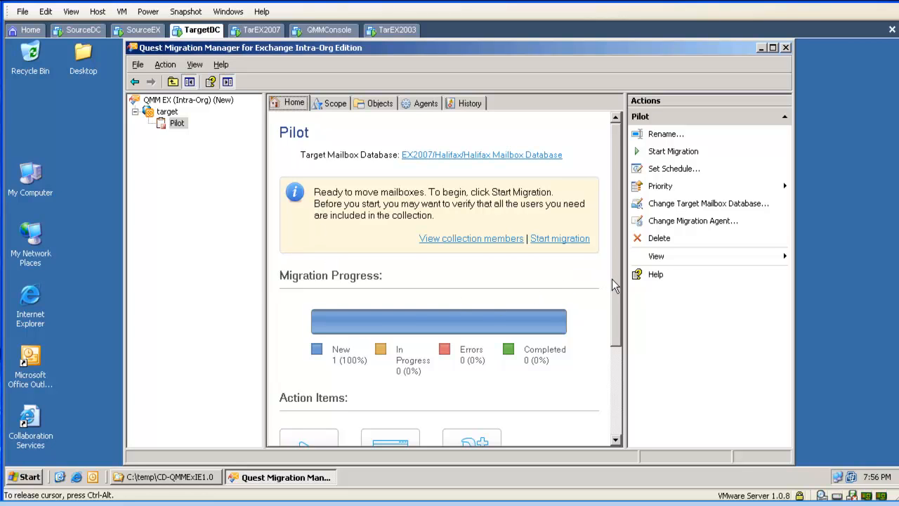
pyautogui.scroll(-3)
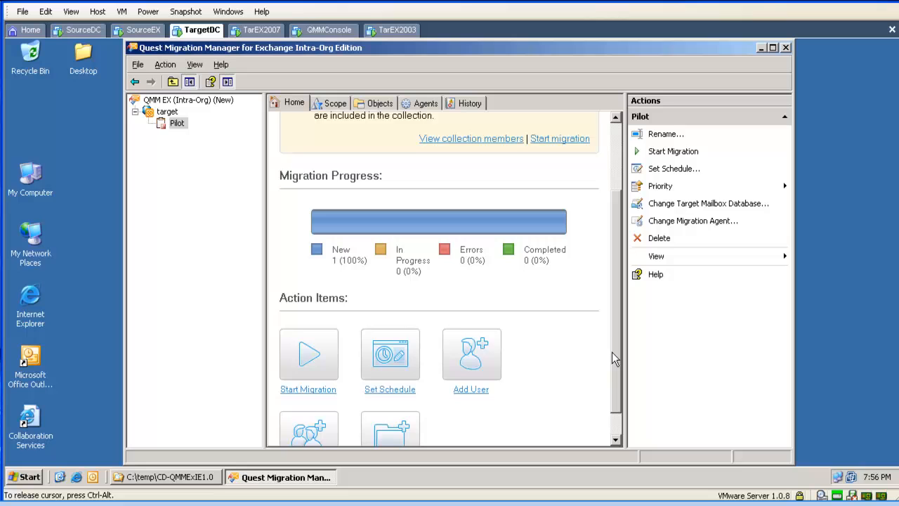
pyautogui.scroll(-3)
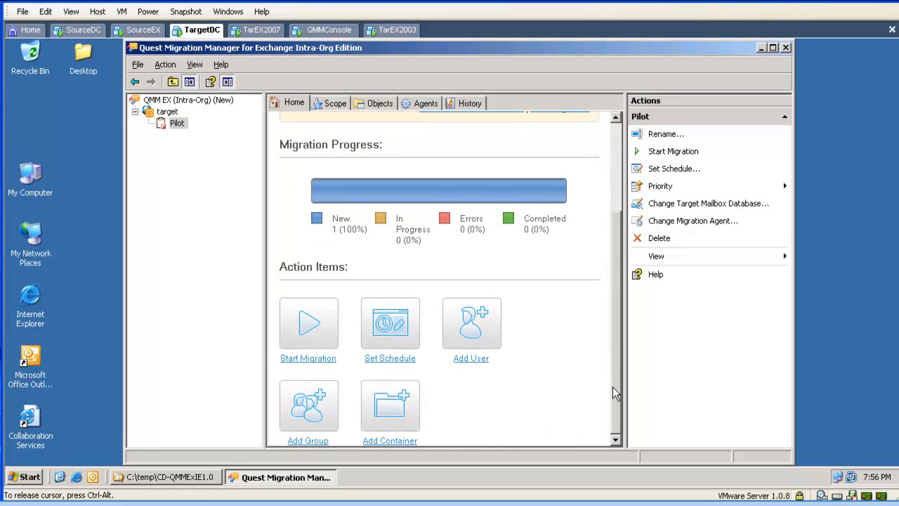
pyautogui.moveTo(312, 315)
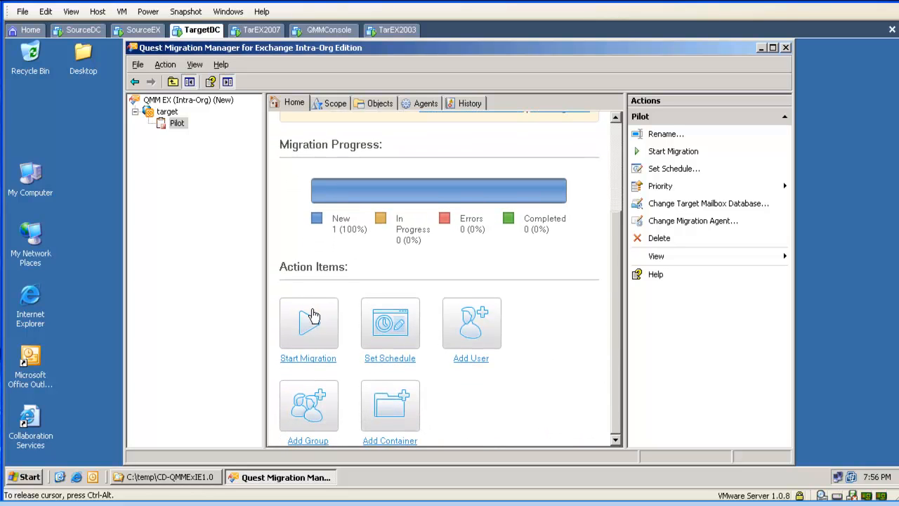